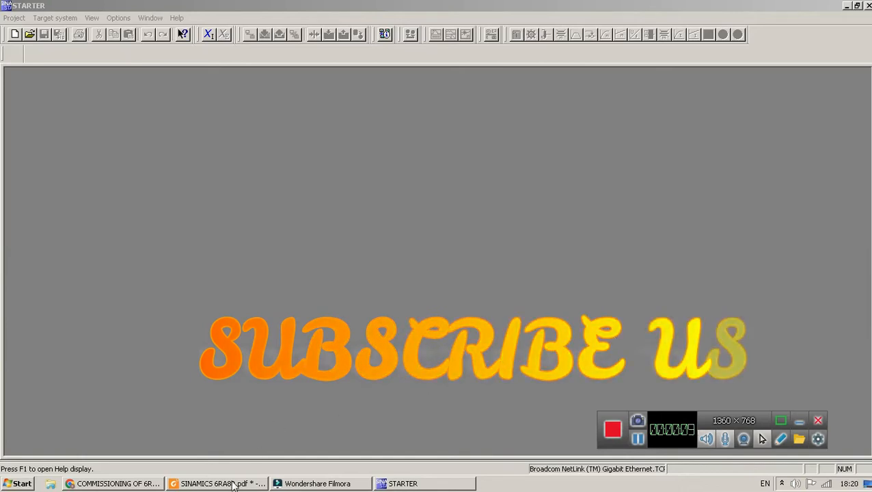
Check the drive manual and commissioning article, then return to STARTER.
click(217, 484)
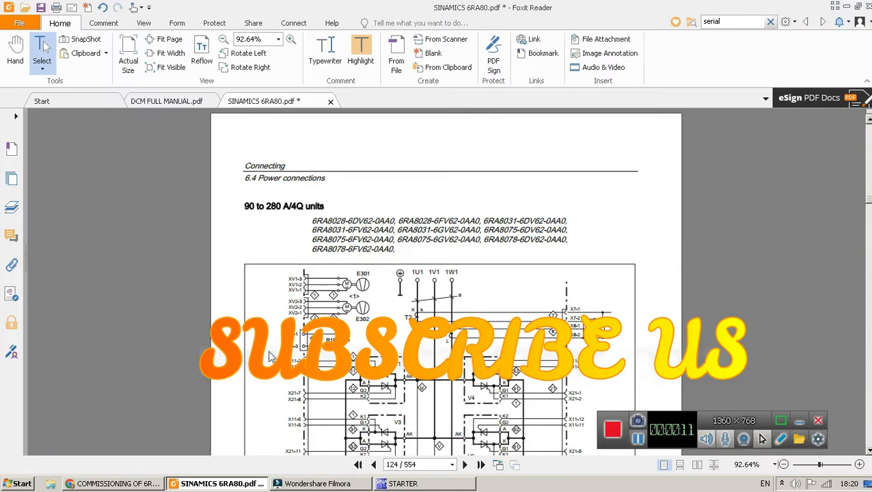
click(112, 484)
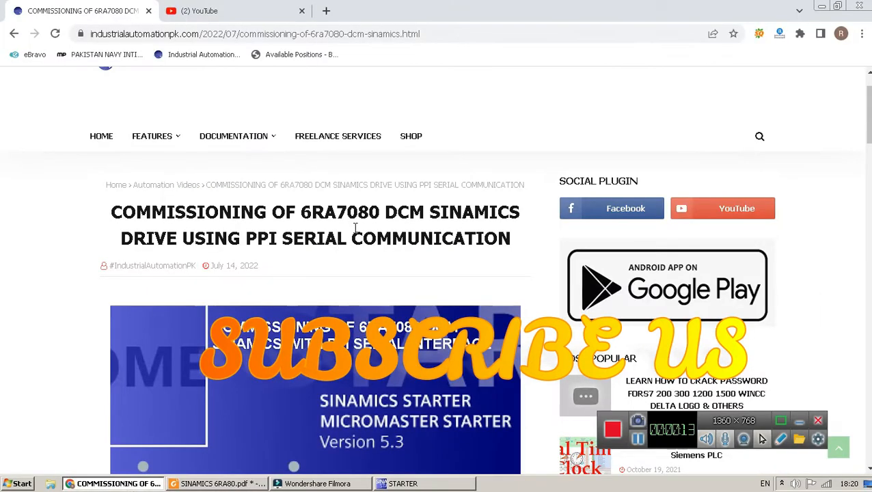
mouse_move(446, 222)
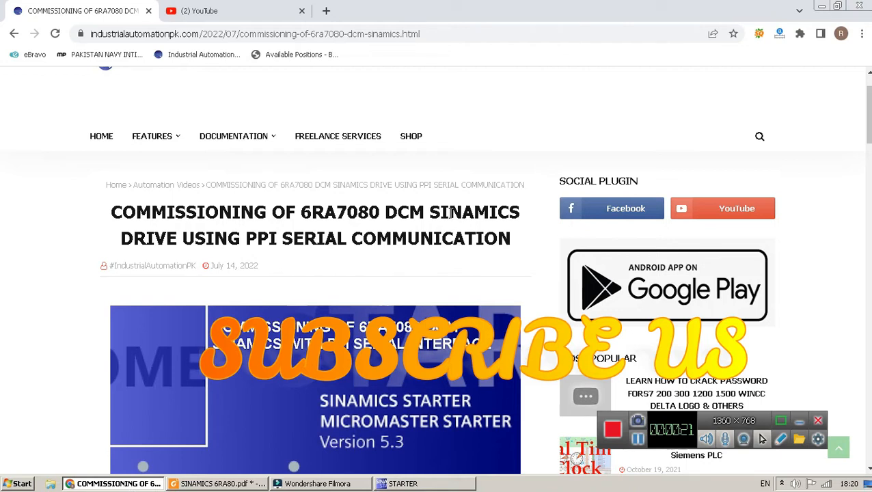
mouse_move(686, 176)
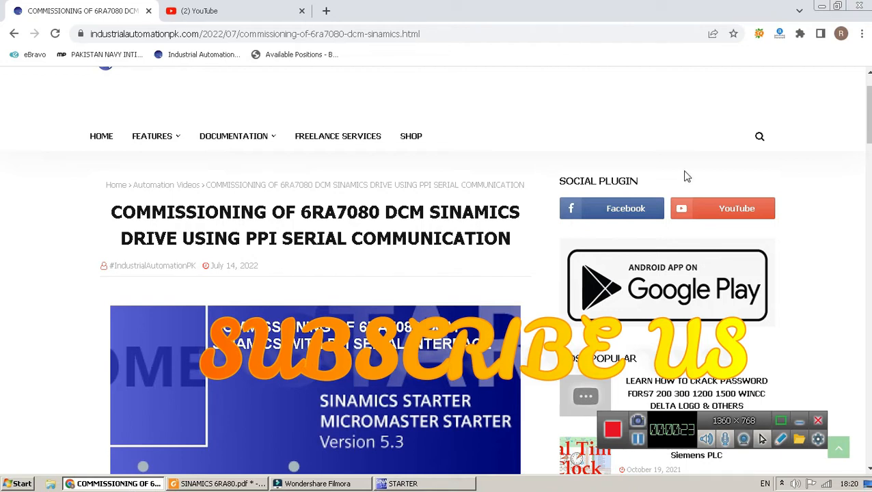
mouse_move(438, 202)
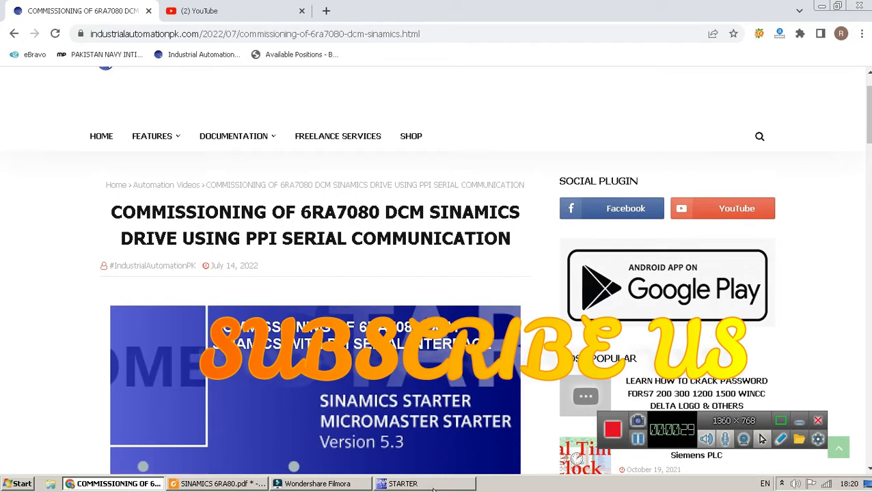
click(405, 484)
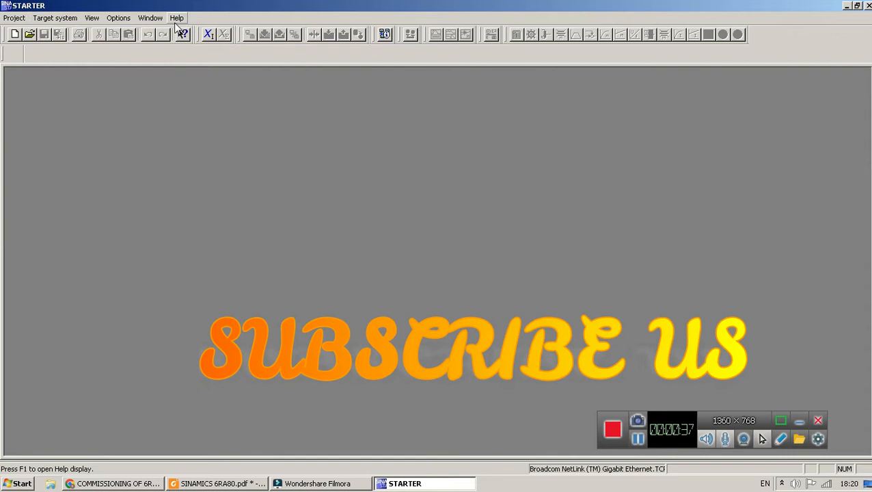
Create a new project named Test_1 via Project > New.
click(13, 18)
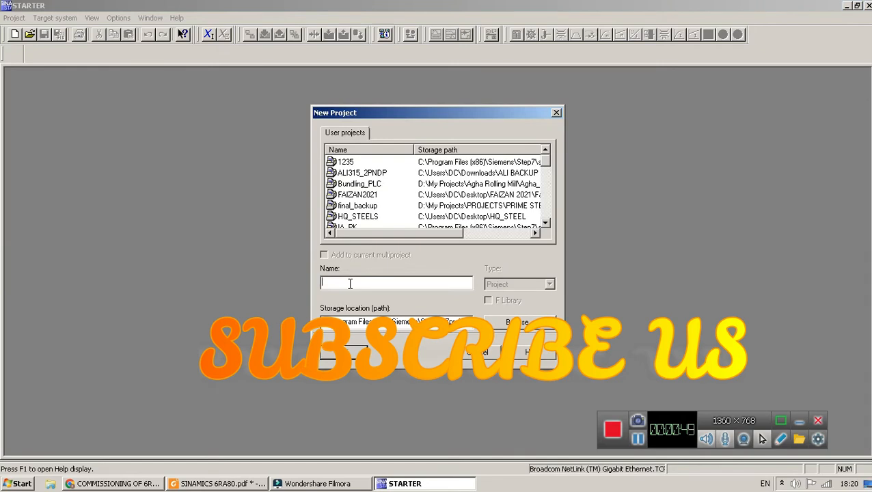
text(Test)
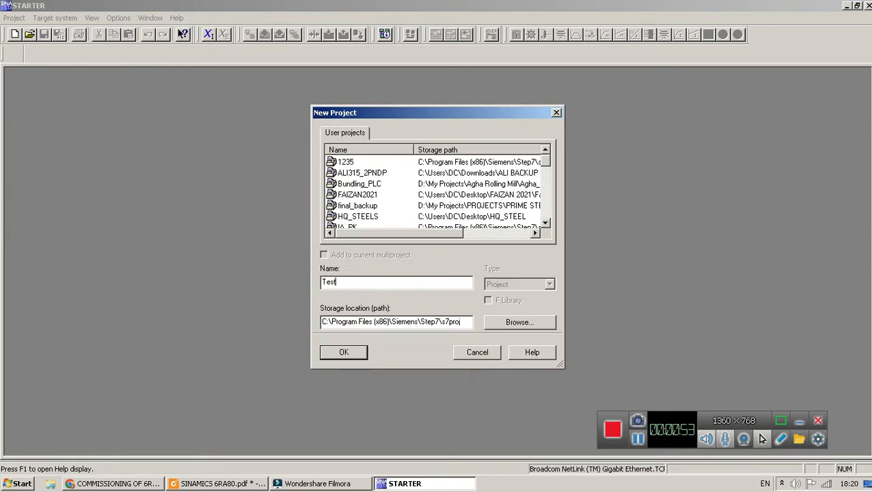
text(_1)
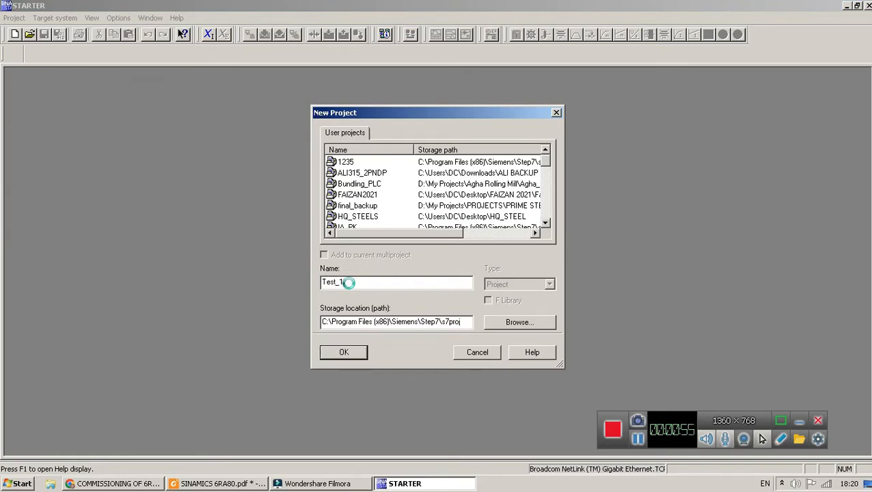
click(343, 352)
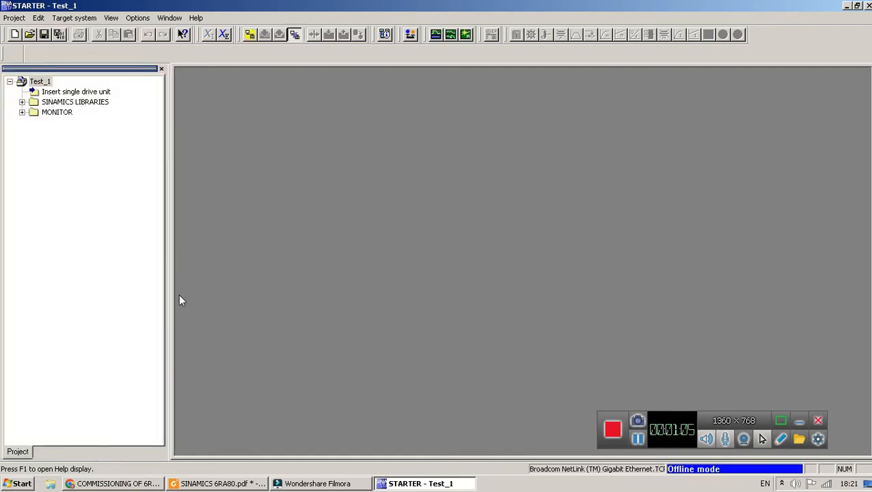
mouse_move(335, 278)
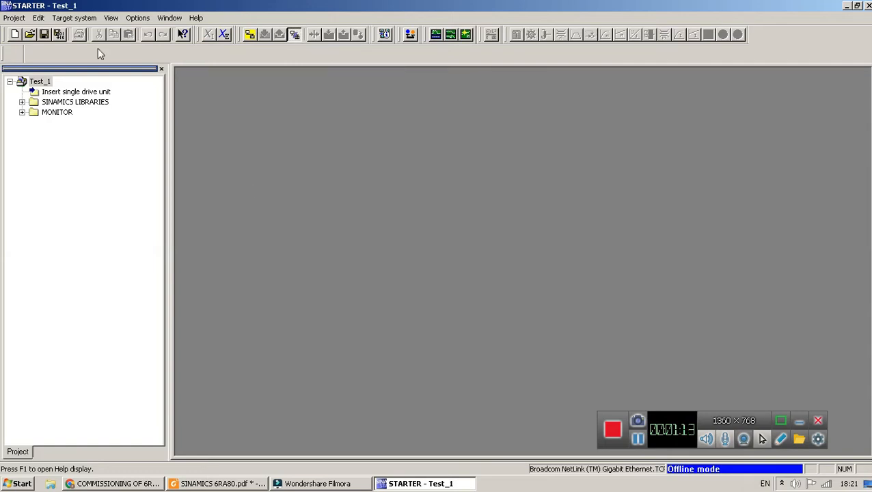
Search accessible nodes, accept the found SINAMICS DCM as Drive_unit_1 and dismiss the transfer message.
click(13, 18)
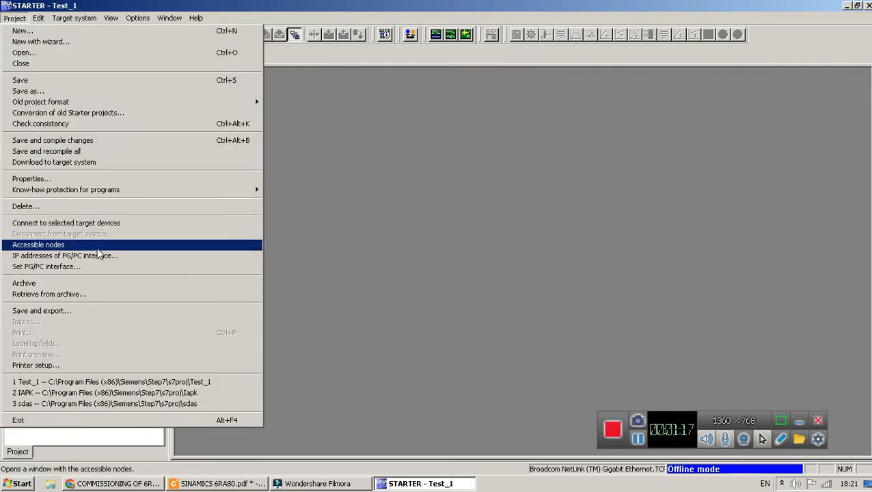
click(38, 244)
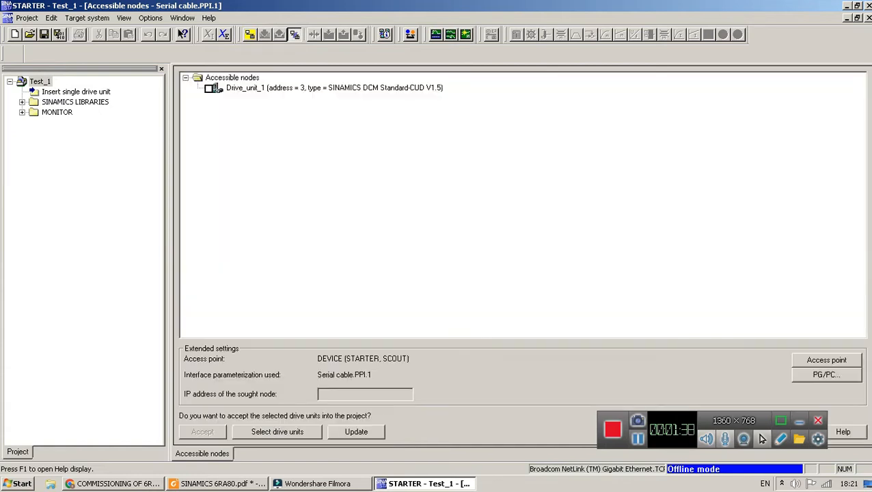
mouse_move(235, 102)
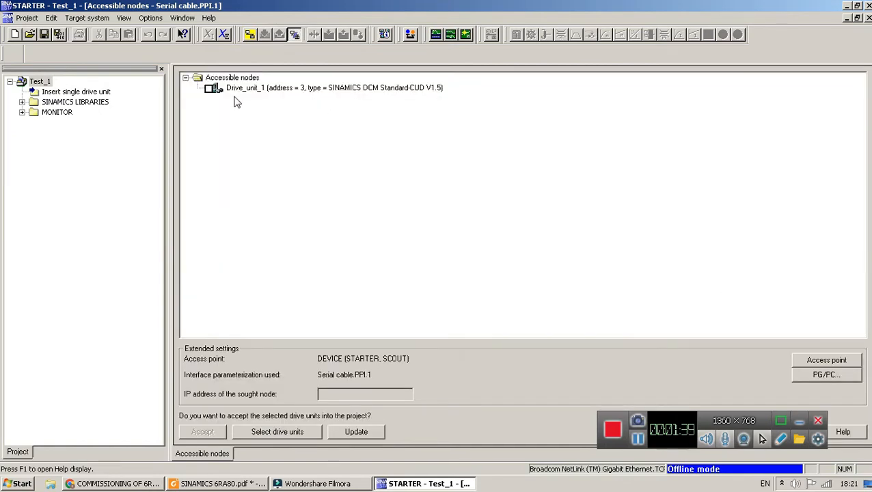
mouse_move(316, 115)
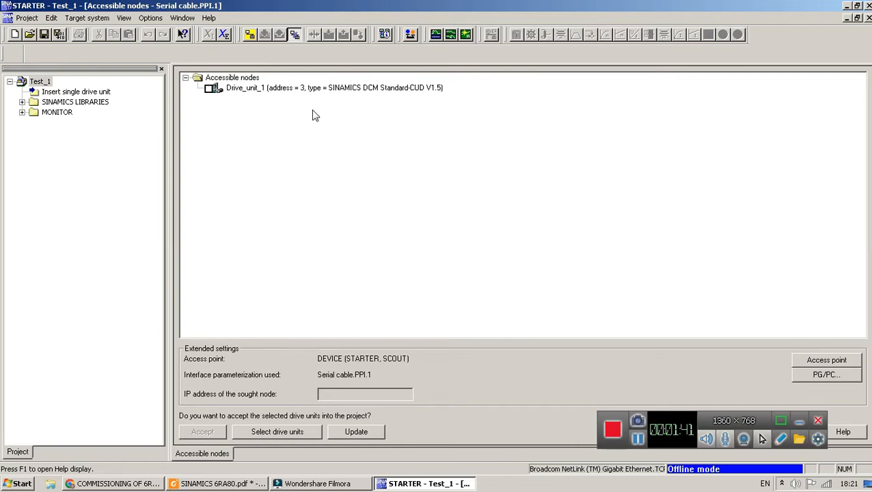
mouse_move(238, 91)
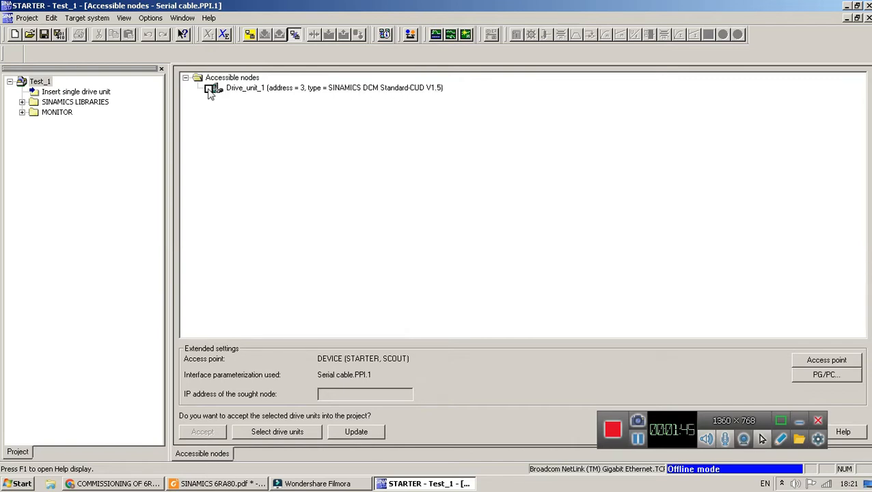
click(207, 87)
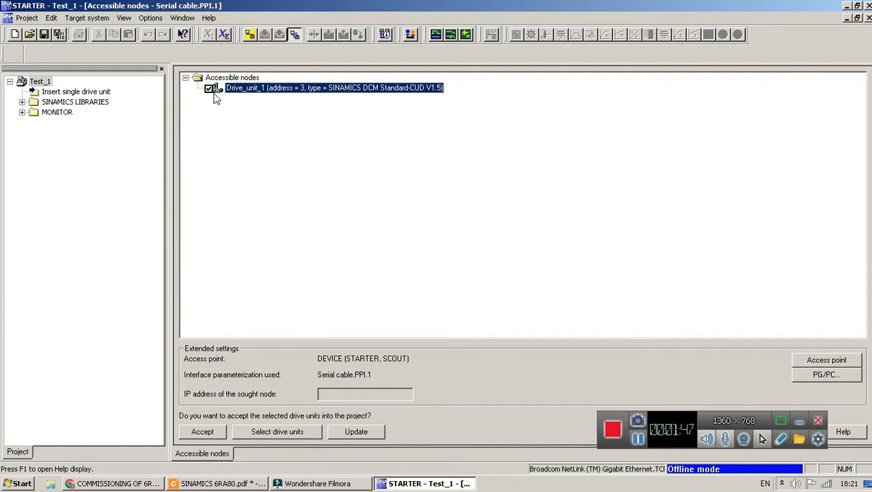
mouse_move(231, 218)
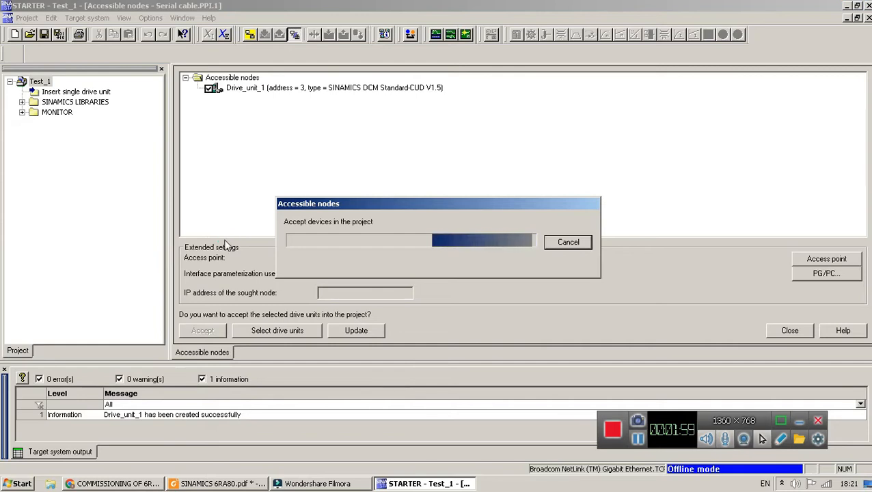
click(202, 330)
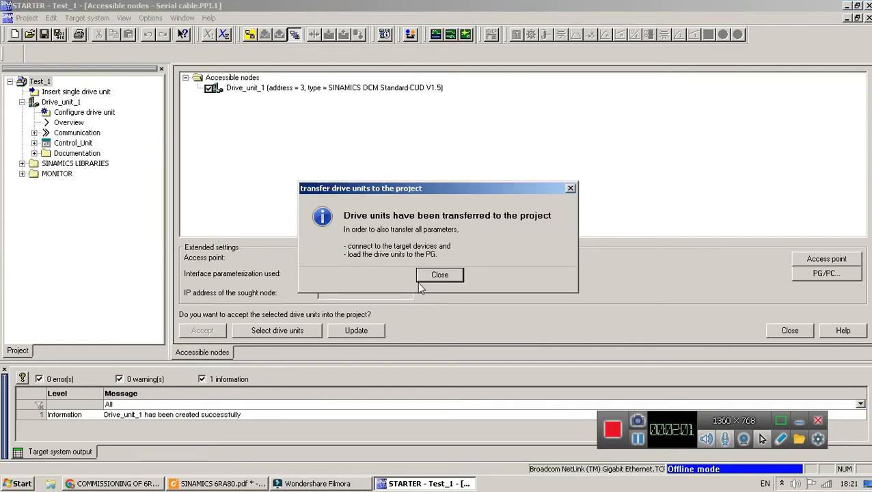
mouse_move(440, 275)
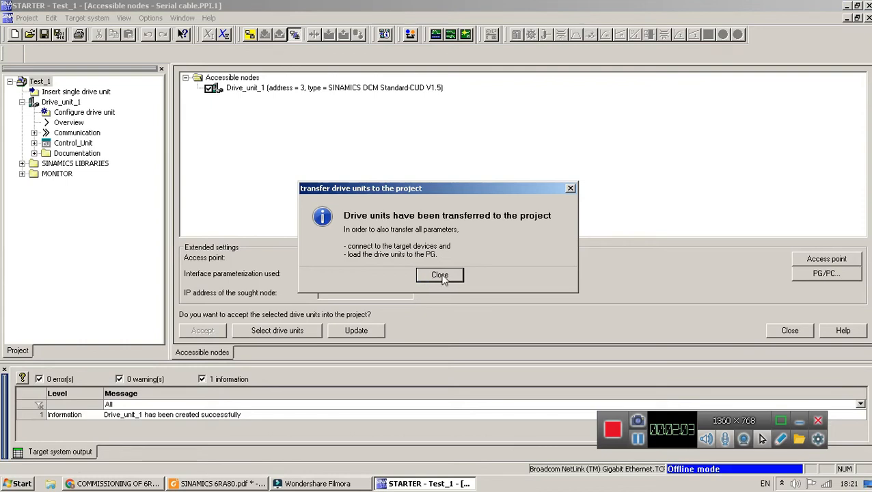
click(441, 275)
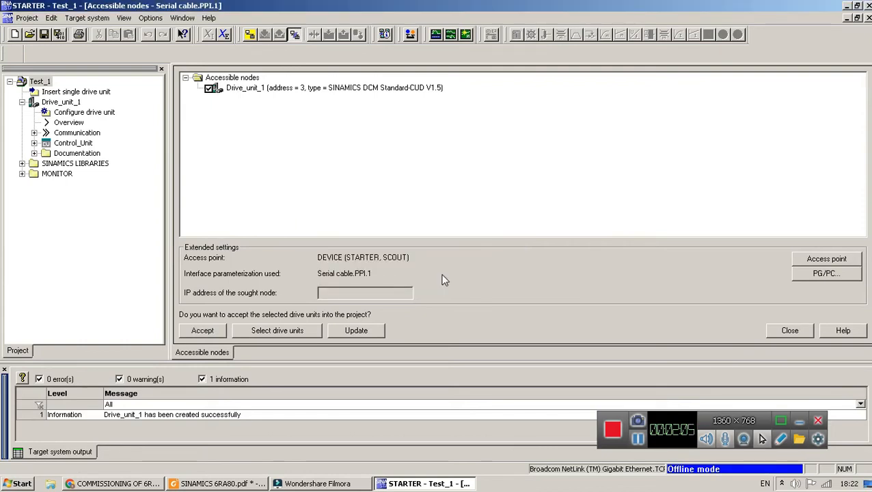
mouse_move(184, 74)
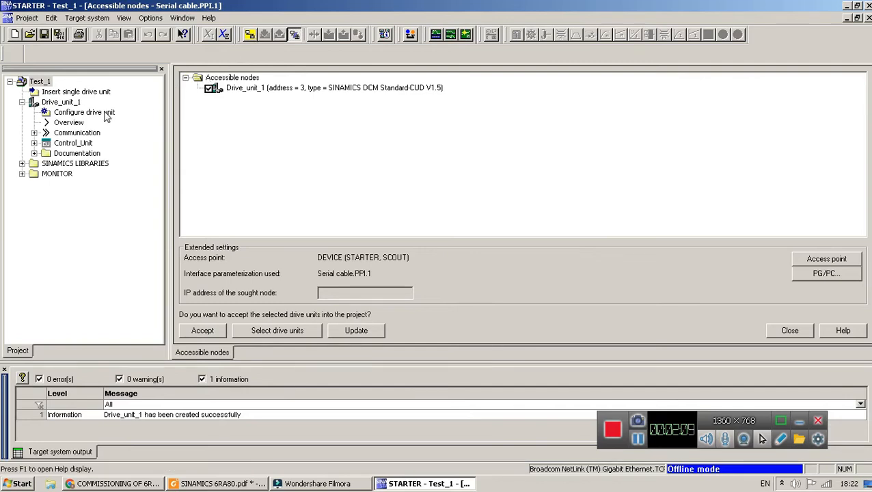
Start configuring Drive_unit_1 and enable the free function blocks module for Drive_1.
click(83, 112)
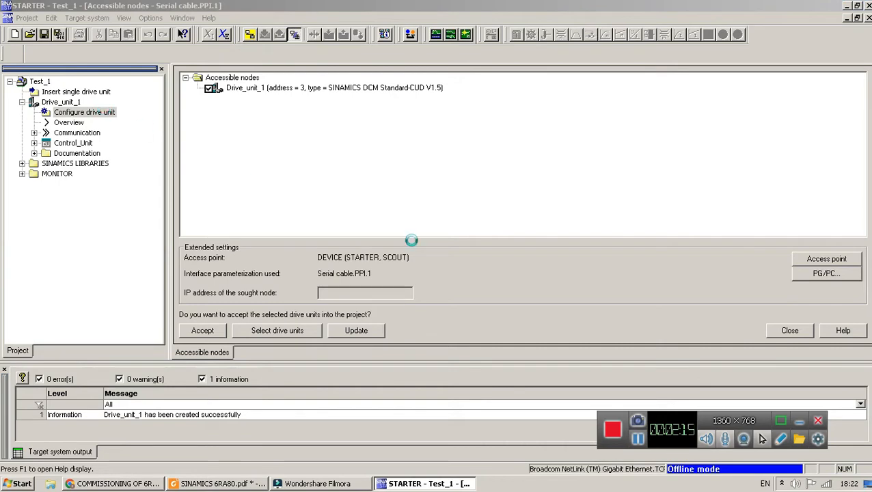
click(203, 330)
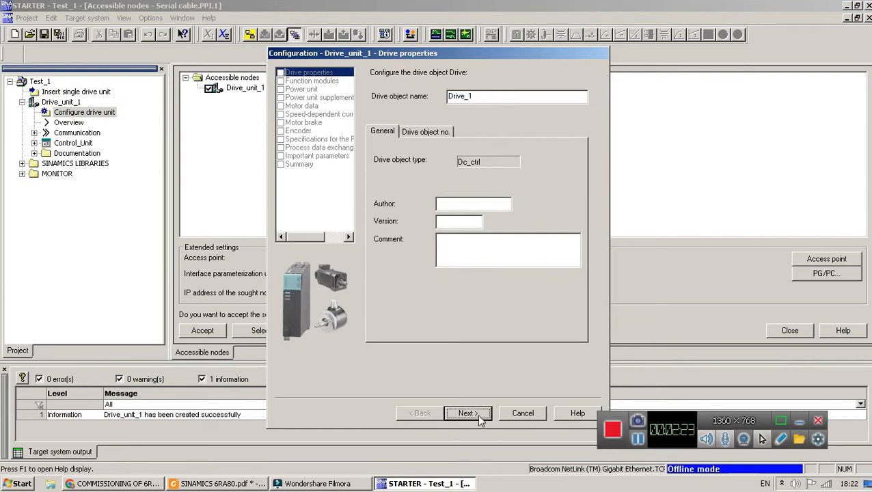
click(468, 413)
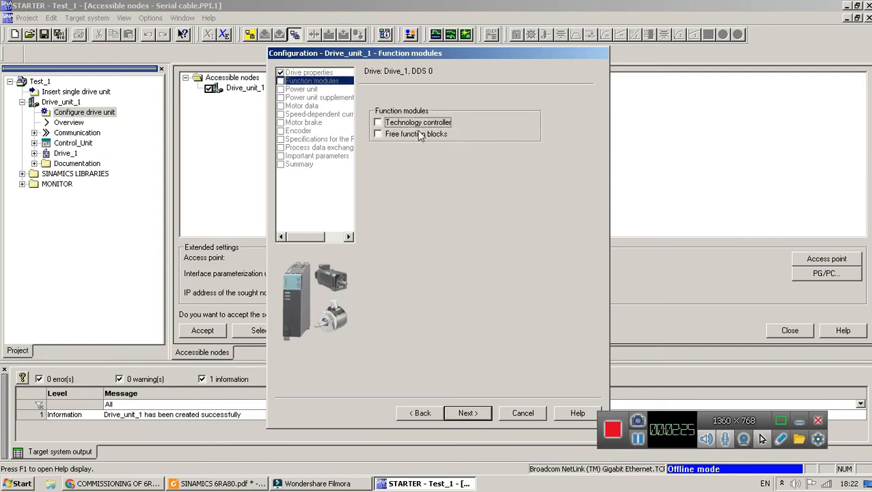
click(378, 134)
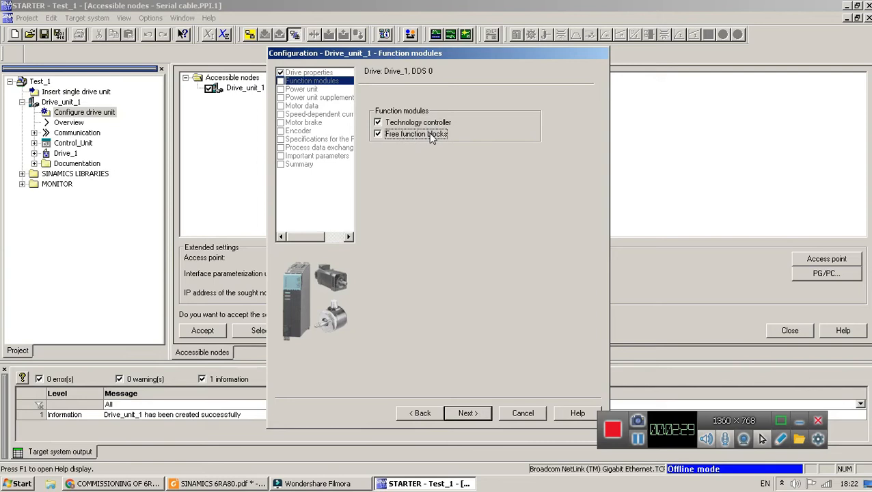
mouse_move(421, 121)
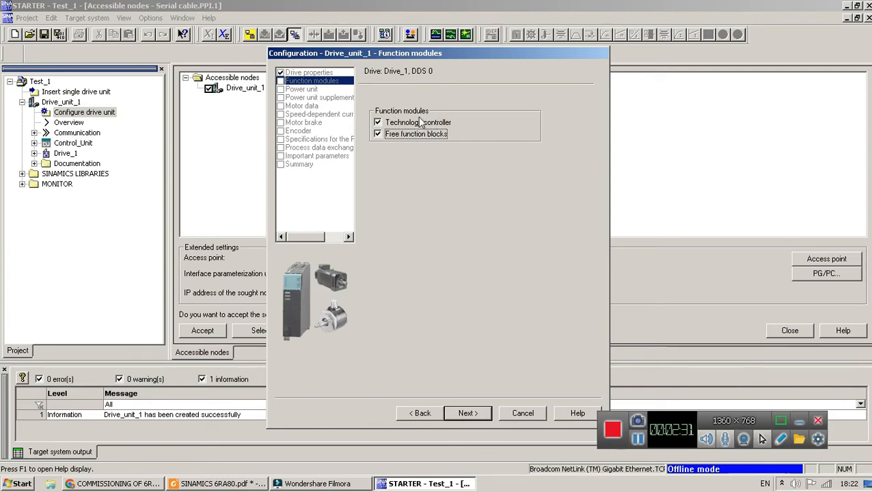
mouse_move(424, 141)
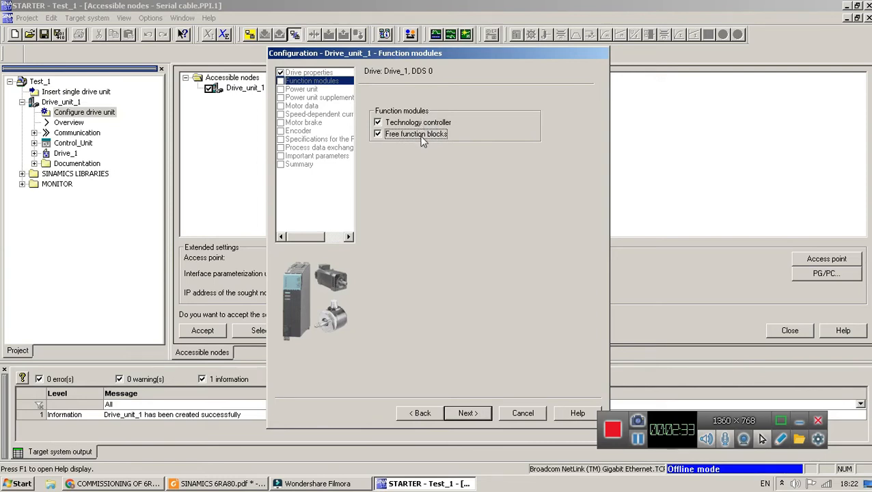
mouse_move(488, 283)
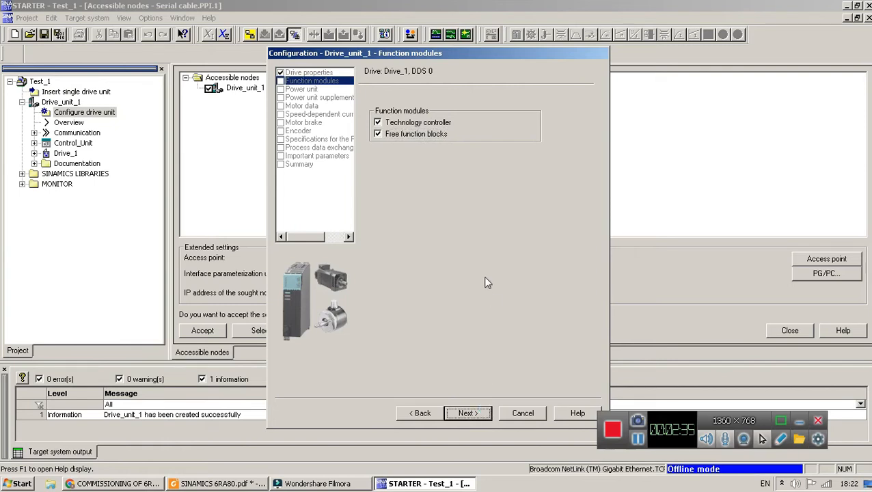
Set the power unit to 400 V 3-phase AC, 2-quadrant, selecting the 6RA8025 60 A row.
click(467, 413)
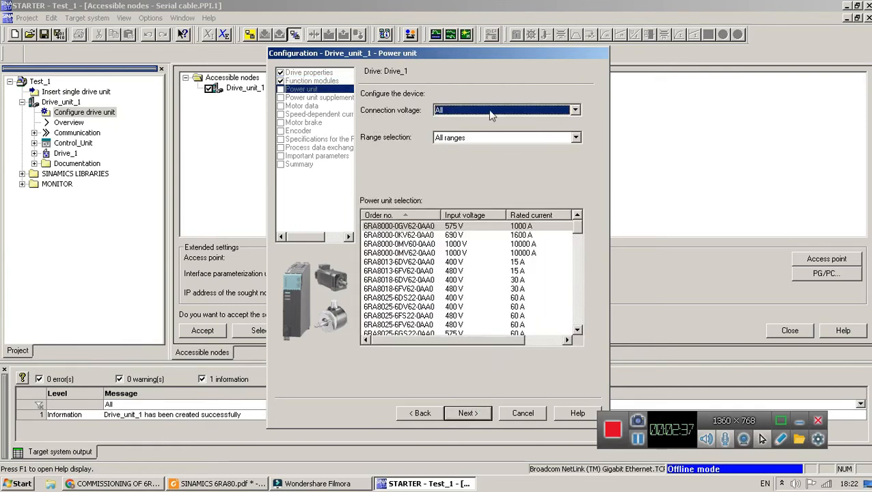
click(574, 109)
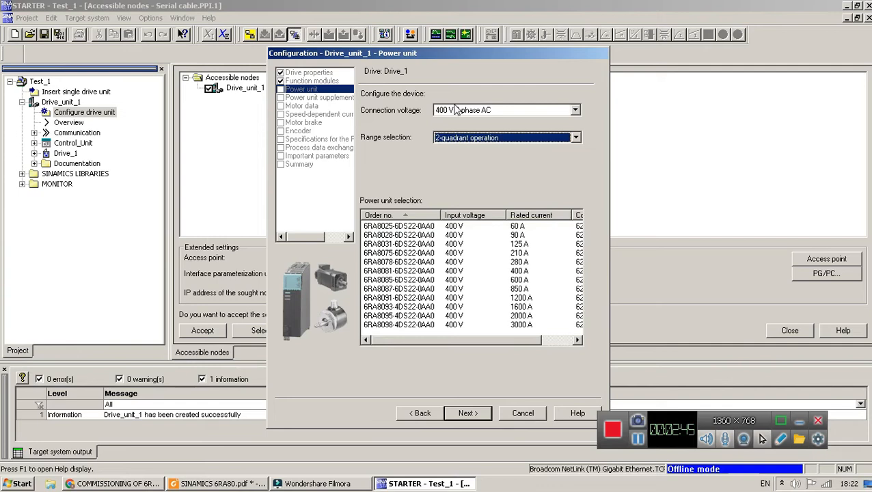
mouse_move(417, 233)
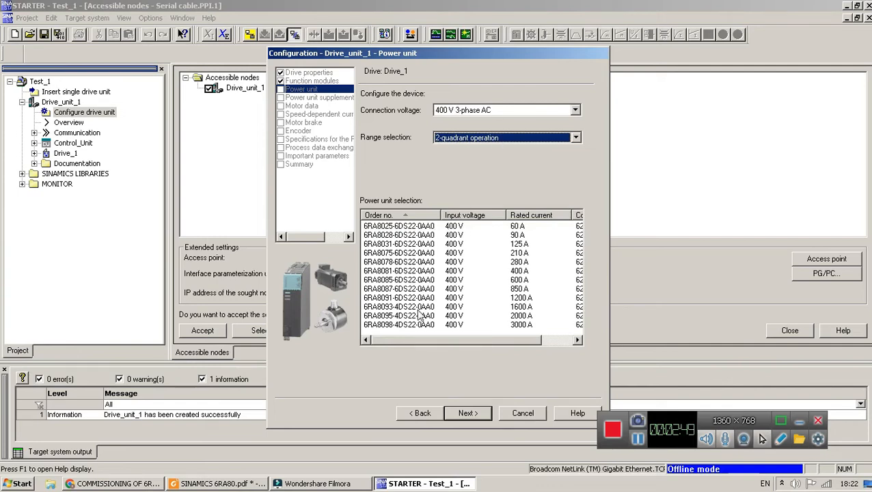
mouse_move(440, 227)
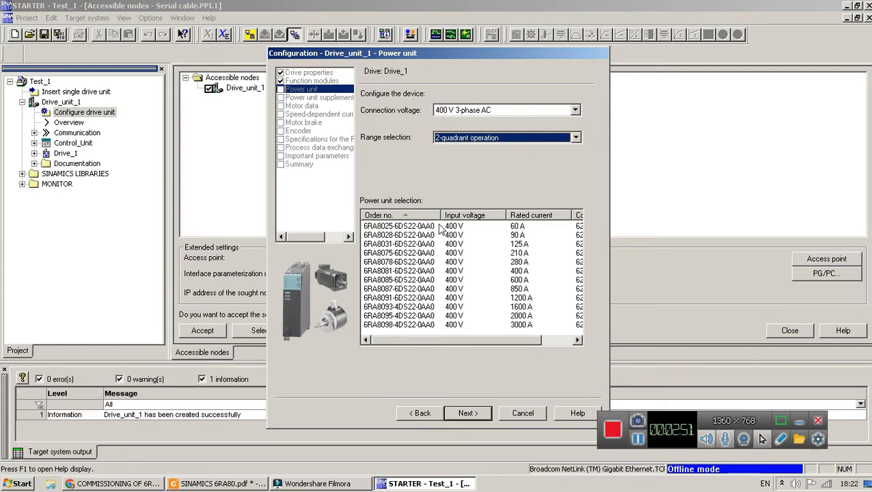
click(399, 225)
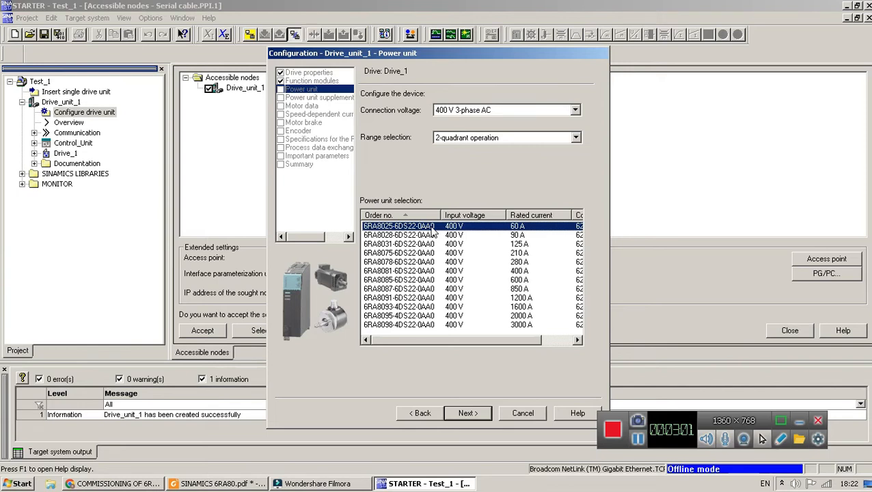
mouse_move(486, 406)
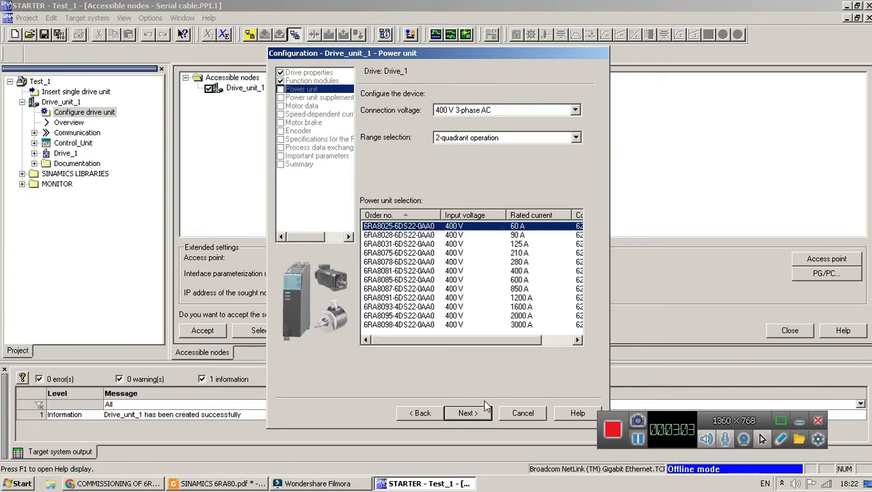
Enter 2.00 A rated excitation current, keep [0] No brake and reach the encoder step.
click(468, 413)
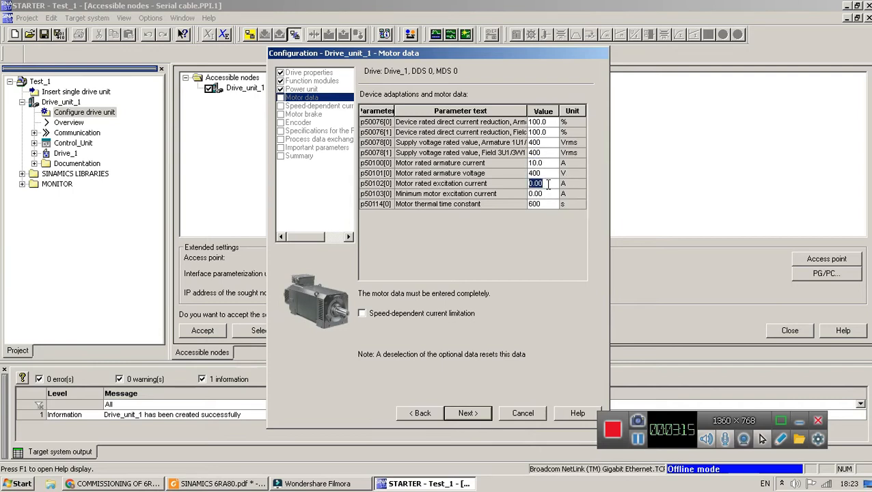
text(2.00)
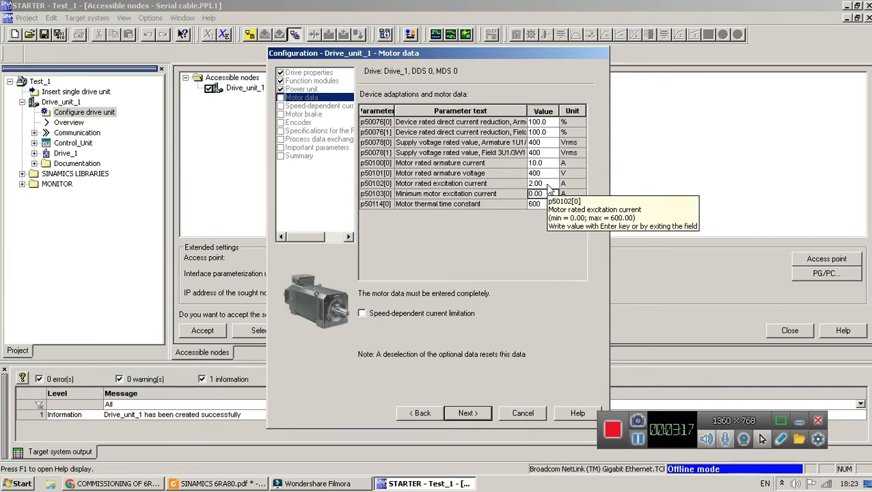
mouse_move(550, 196)
text(1)
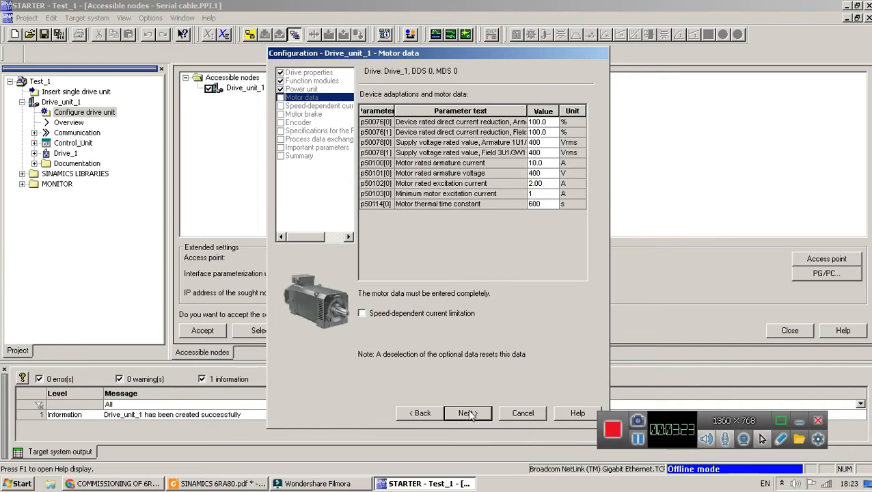
click(468, 413)
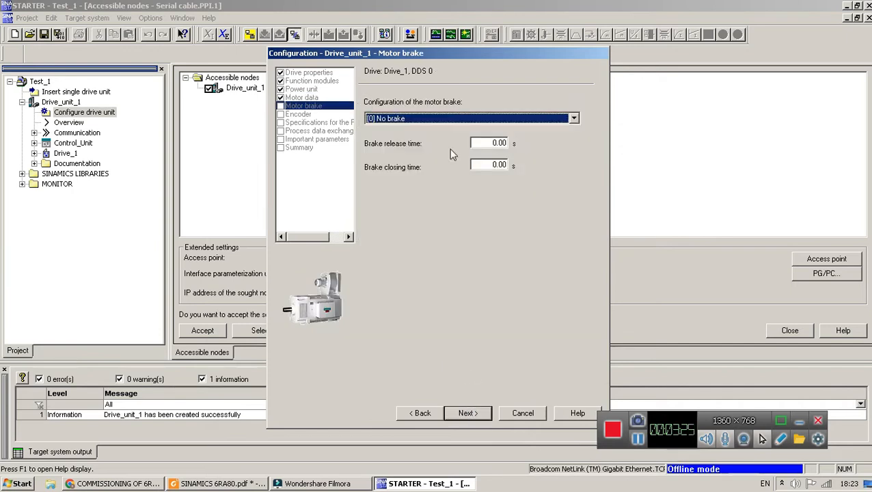
mouse_move(445, 118)
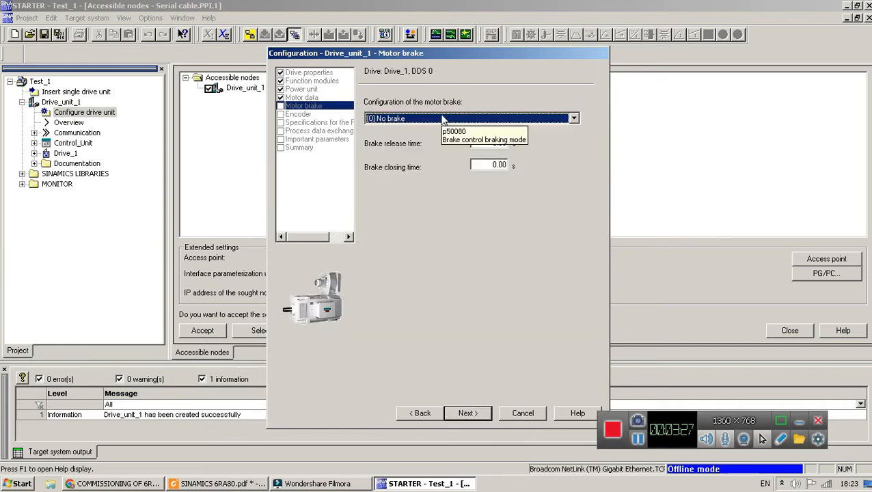
click(573, 117)
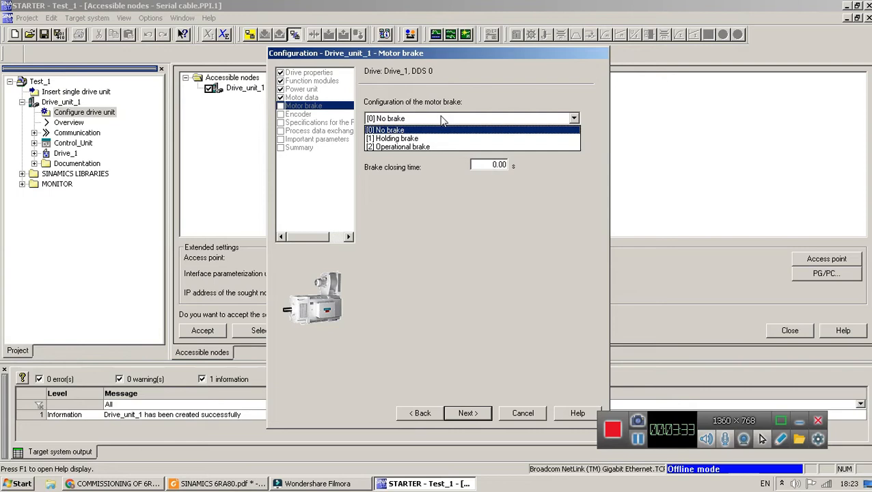
mouse_move(438, 137)
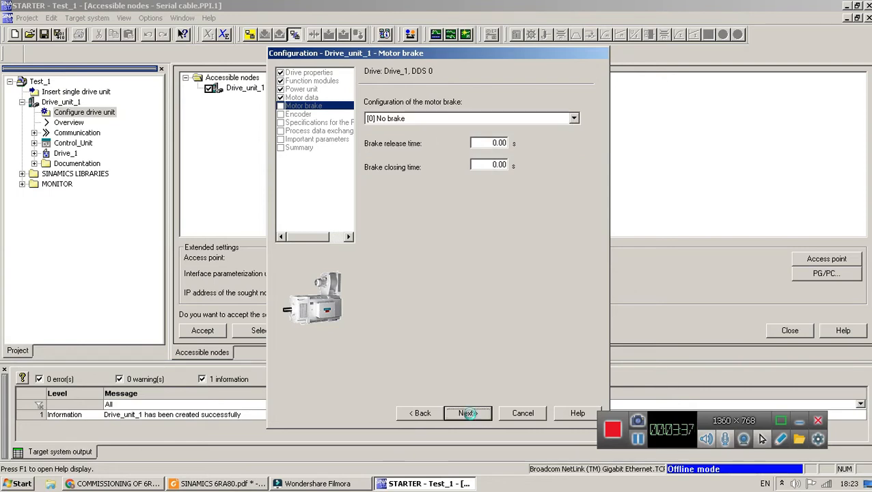
click(468, 413)
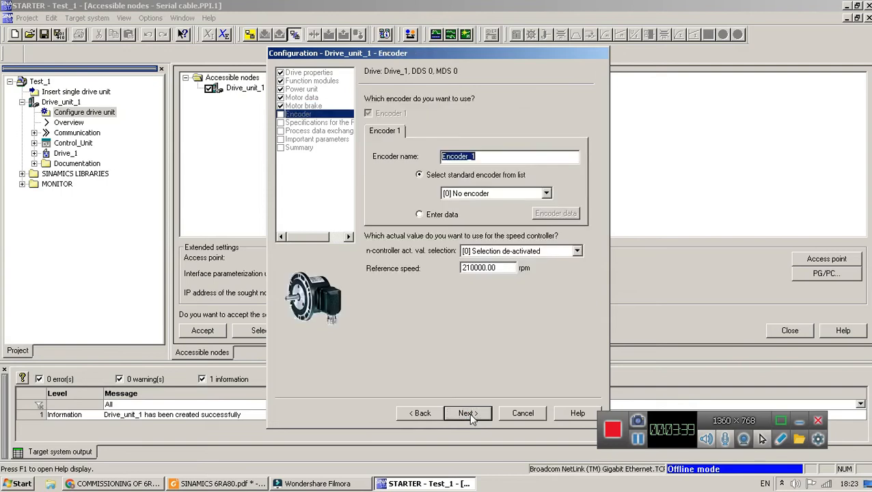
mouse_move(580, 257)
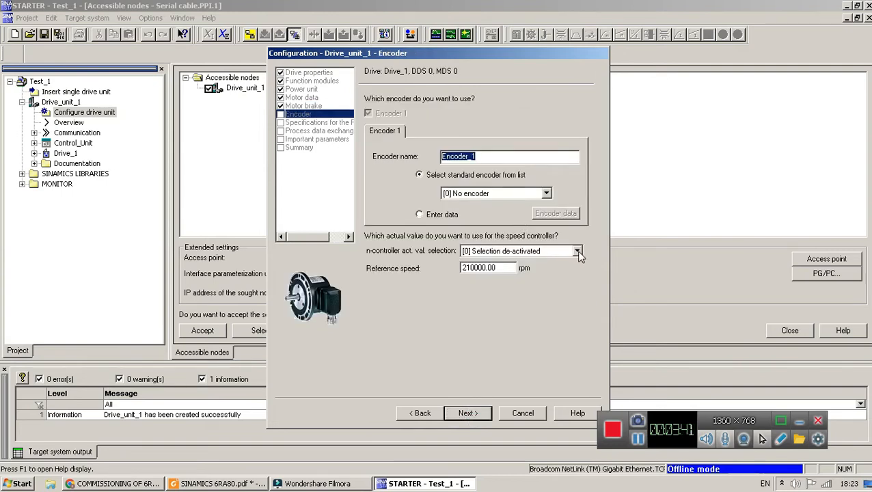
Choose [3] EMF actual value internal with 1500 rpm reference speed and continue to field settings.
click(577, 251)
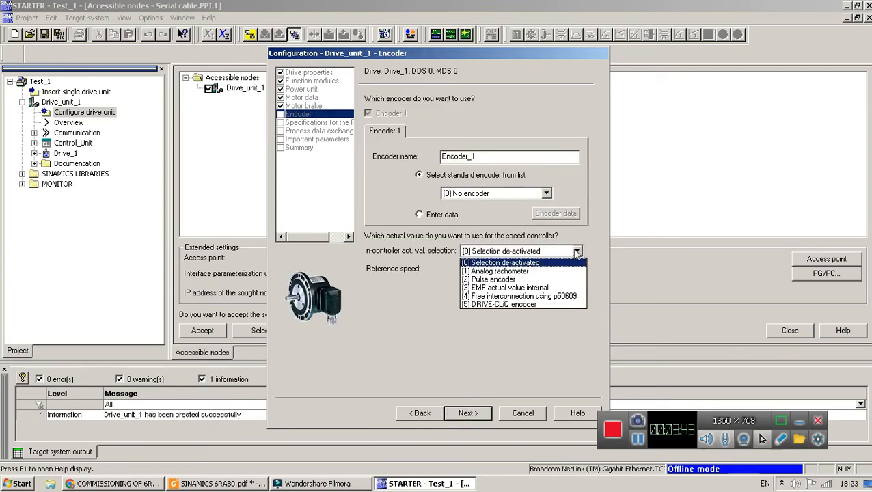
click(505, 287)
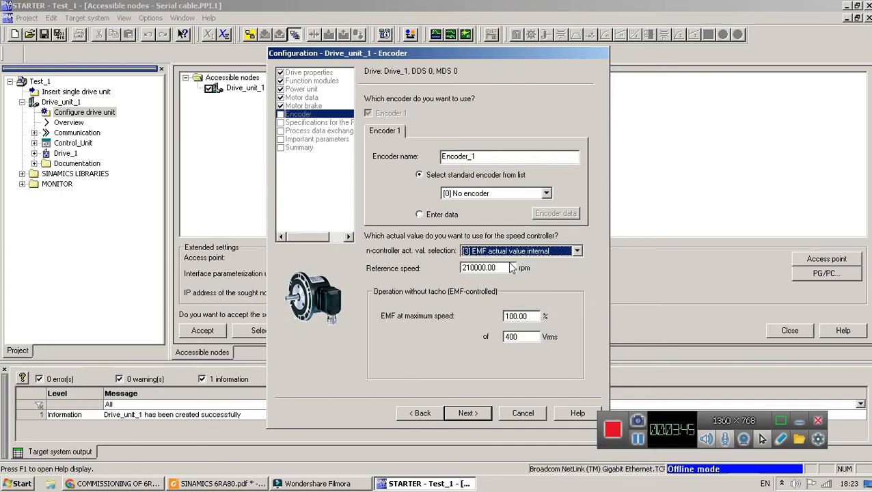
triple_click(478, 266)
text(1500)
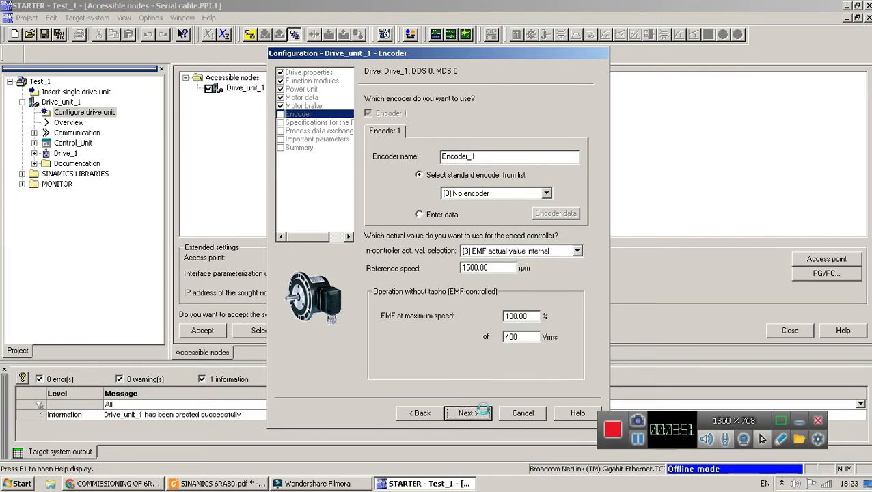
click(465, 413)
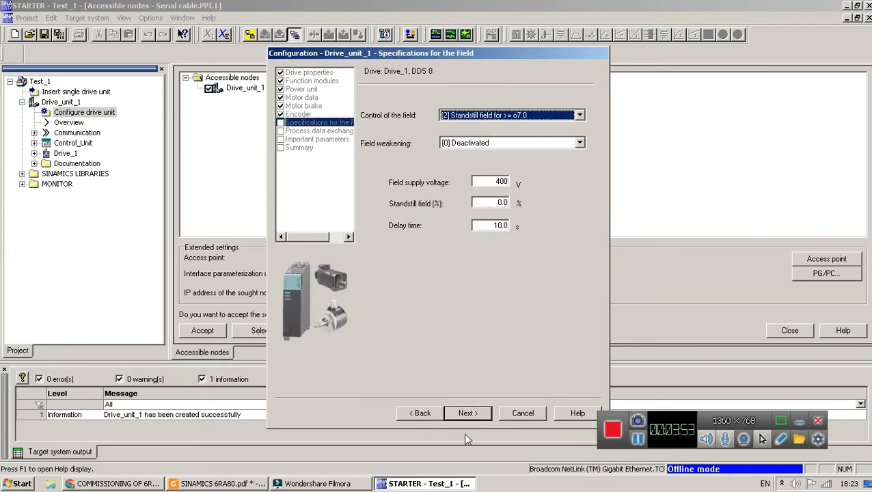
Keep standstill field as the field control and continue to process data exchange.
click(580, 115)
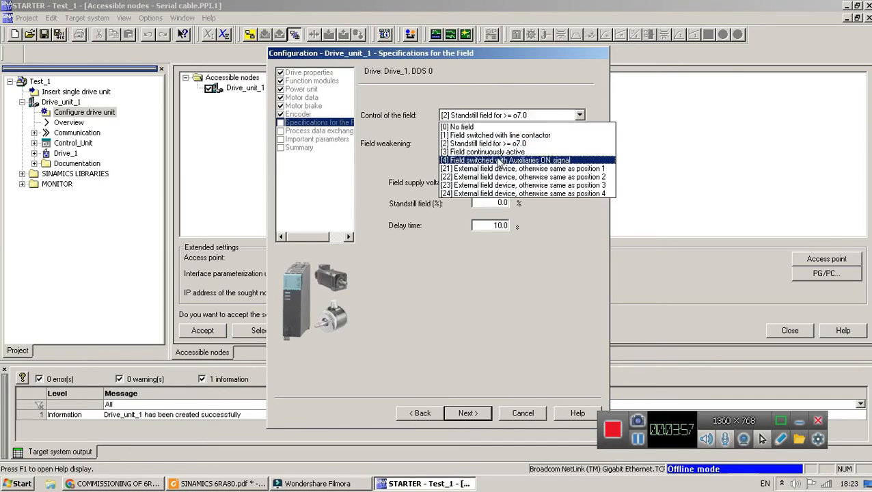
mouse_move(546, 127)
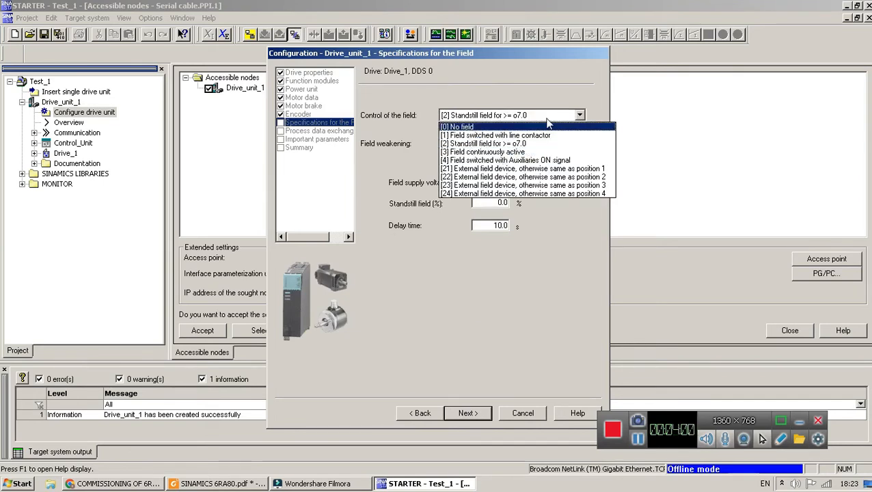
click(486, 144)
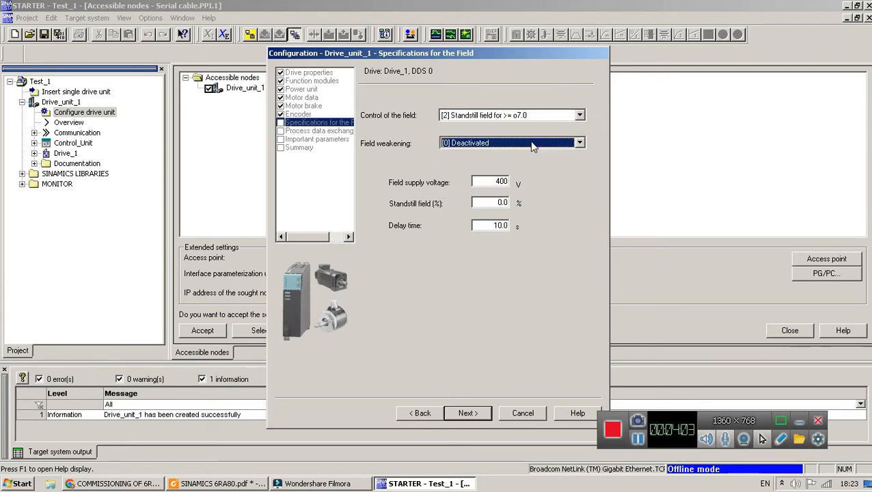
click(468, 413)
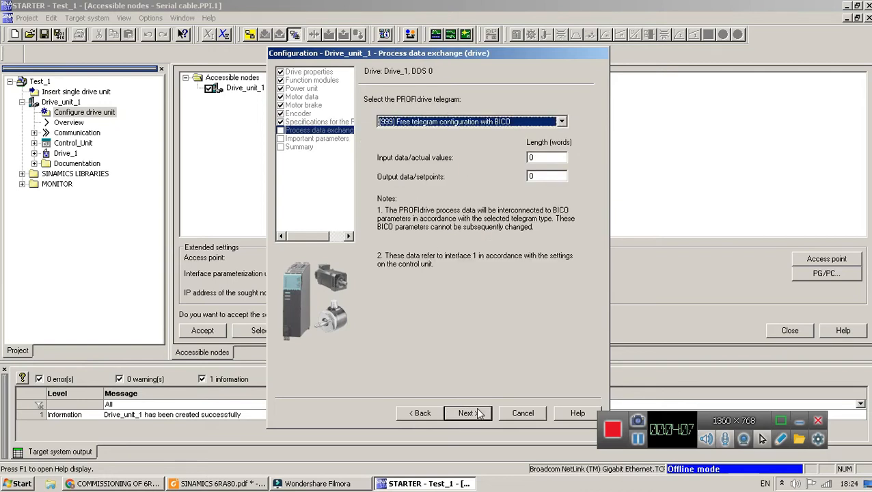
Keep the free BICO telegram configuration and continue to the important parameters step.
click(560, 121)
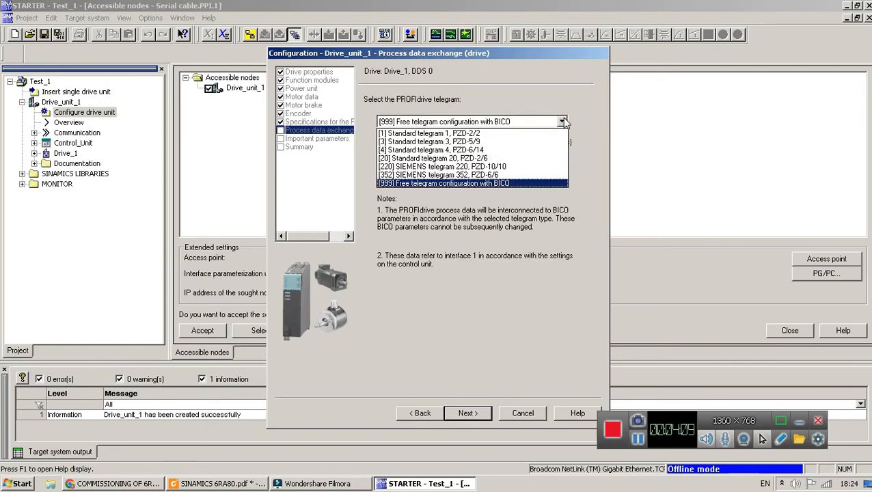
mouse_move(484, 188)
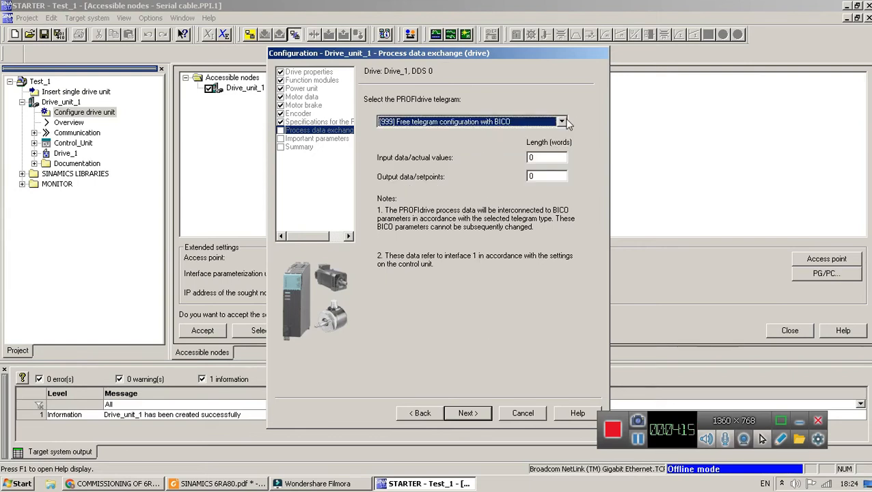
click(562, 122)
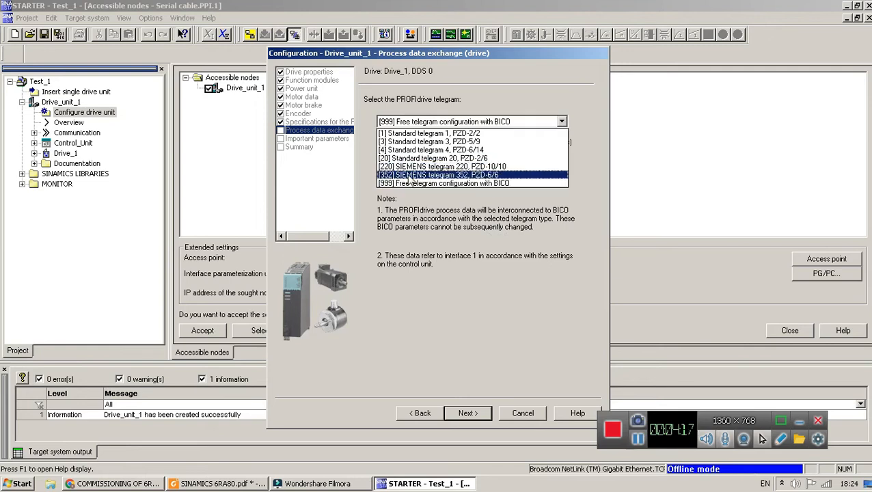
click(471, 183)
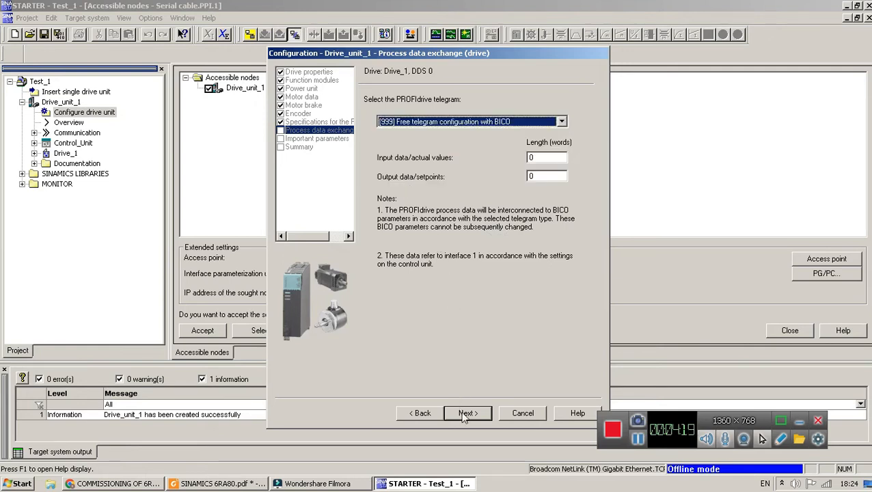
click(468, 413)
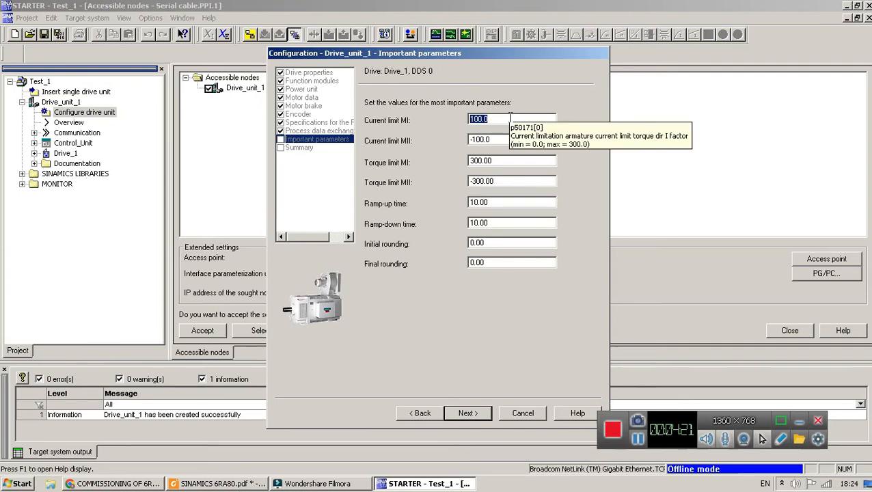
mouse_move(499, 202)
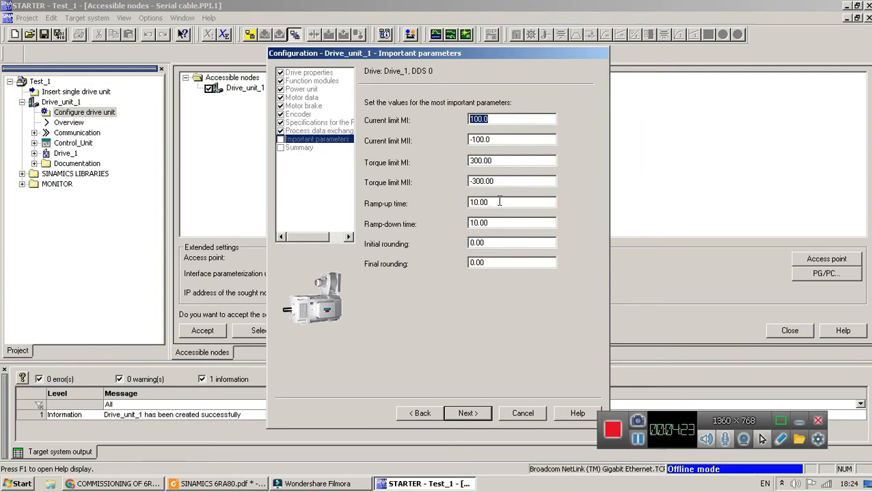
mouse_move(473, 361)
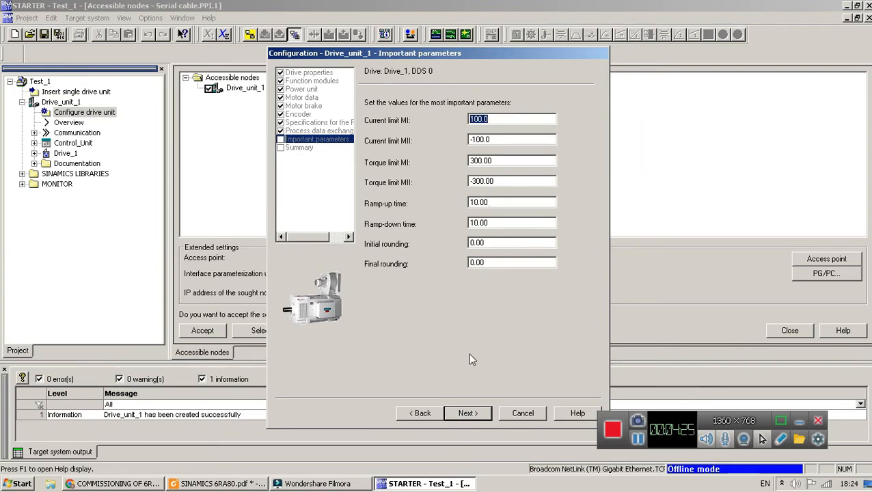
Keep the listed current, torque and ramp values and finish the configuration wizard.
click(467, 412)
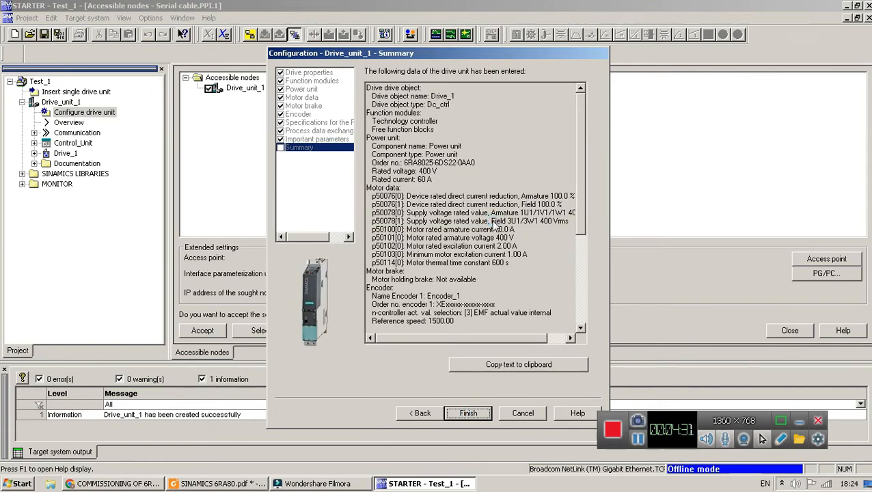
click(468, 413)
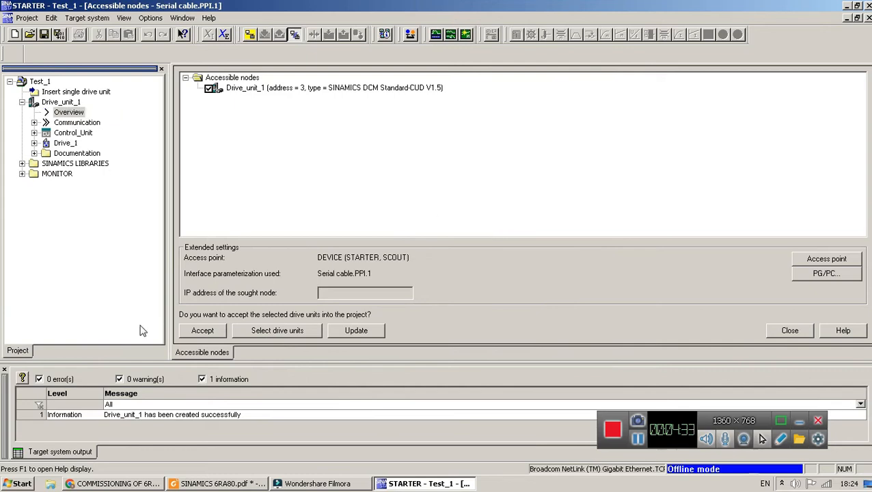
mouse_move(249, 34)
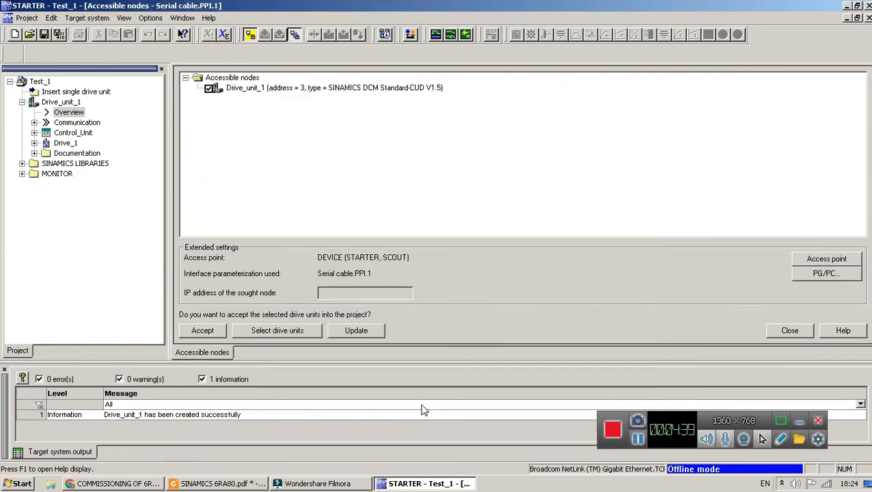
Connect to the target system and start the download after the Drive_1 comparison mismatch.
click(202, 329)
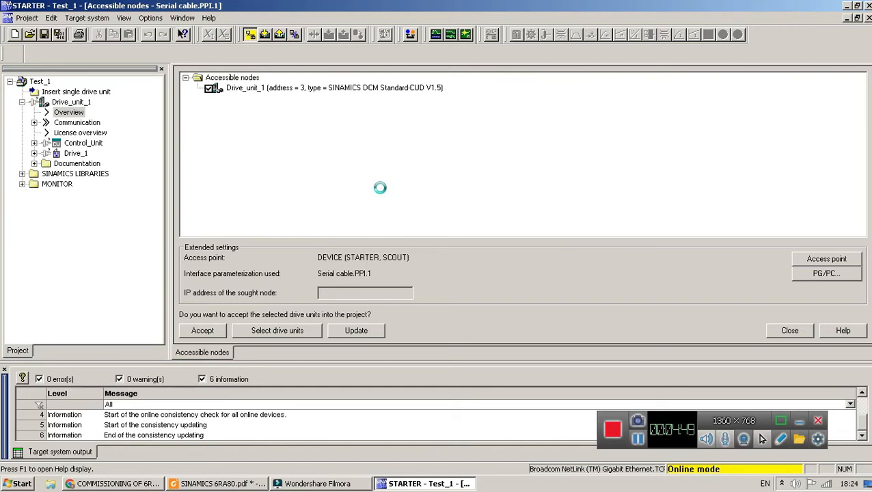
click(356, 329)
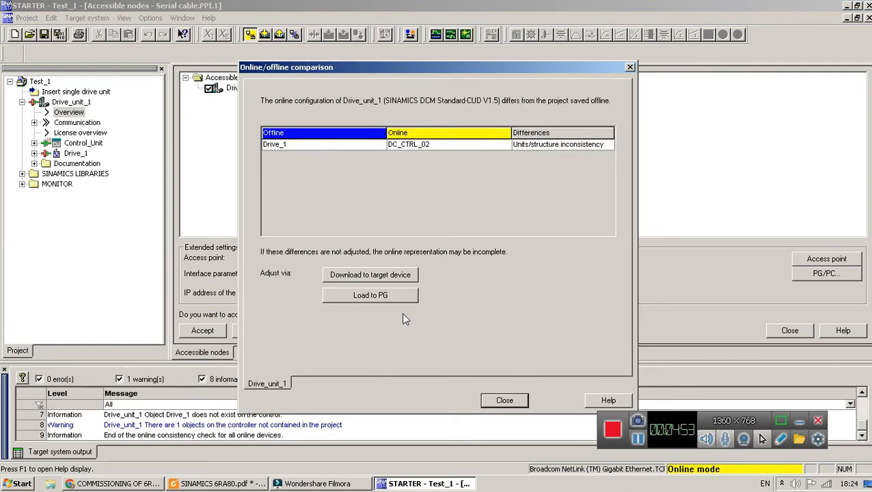
mouse_move(345, 350)
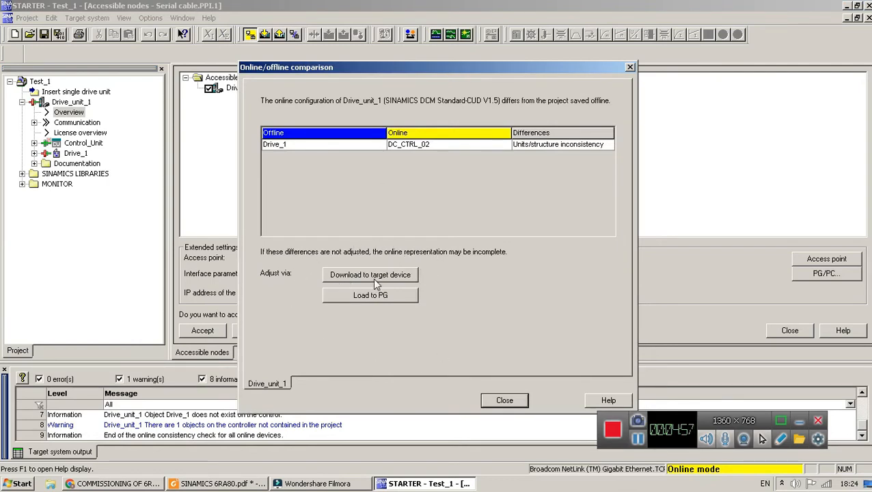
click(369, 274)
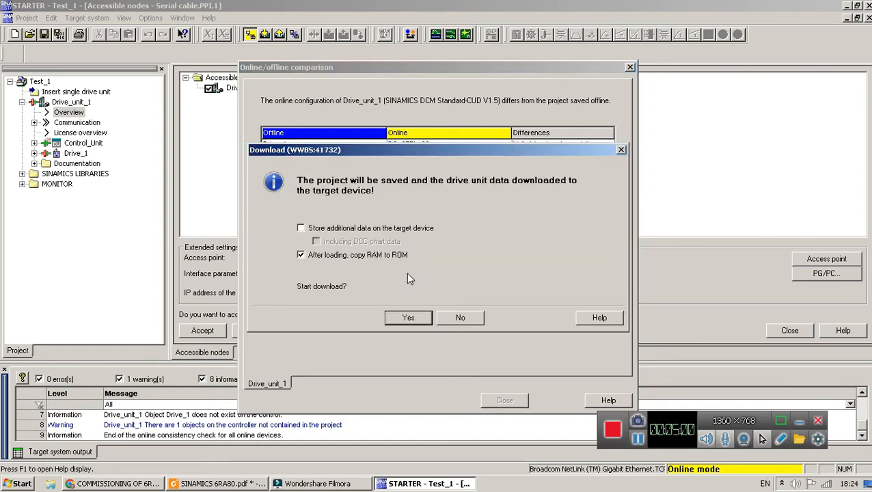
Confirm the download with Store additional data on the device ticked.
click(301, 227)
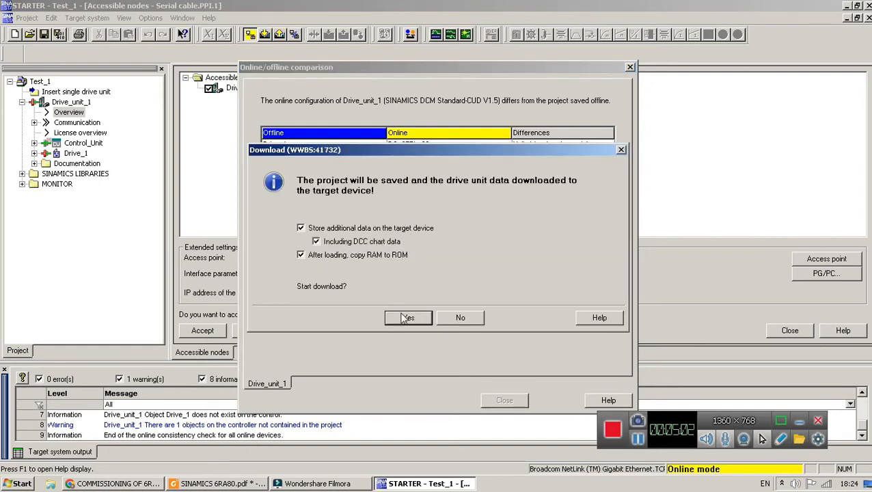
click(408, 317)
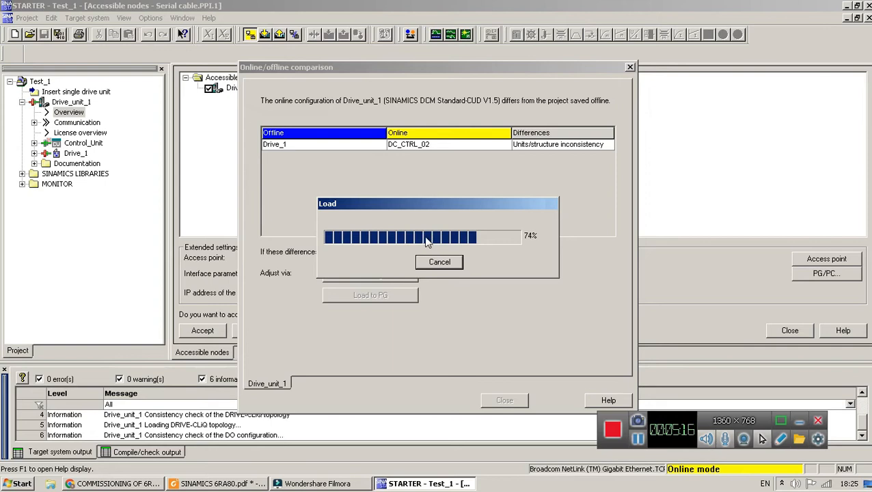
mouse_move(443, 207)
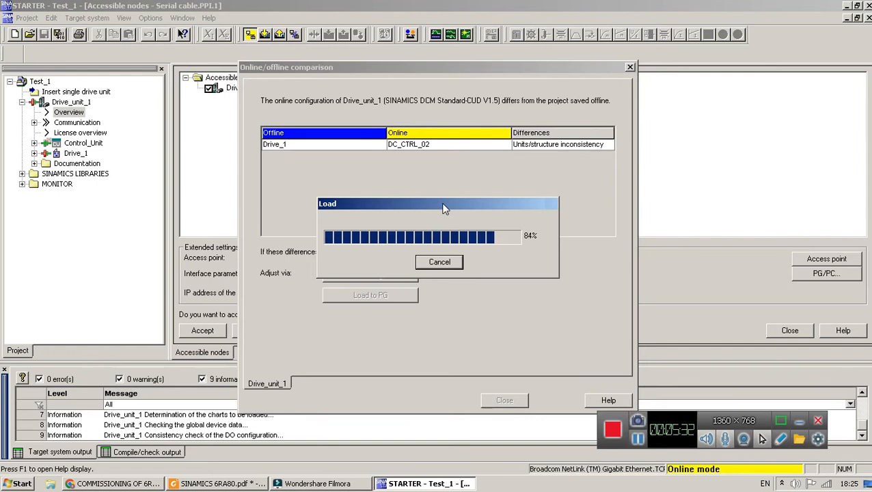
mouse_move(504, 205)
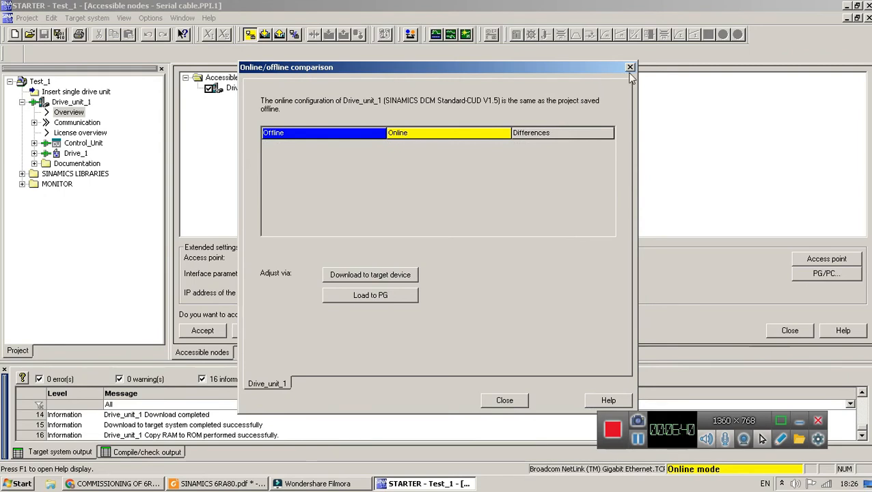
Close the online/offline comparison and show the Control_Unit's Expert list in the project tree.
click(629, 67)
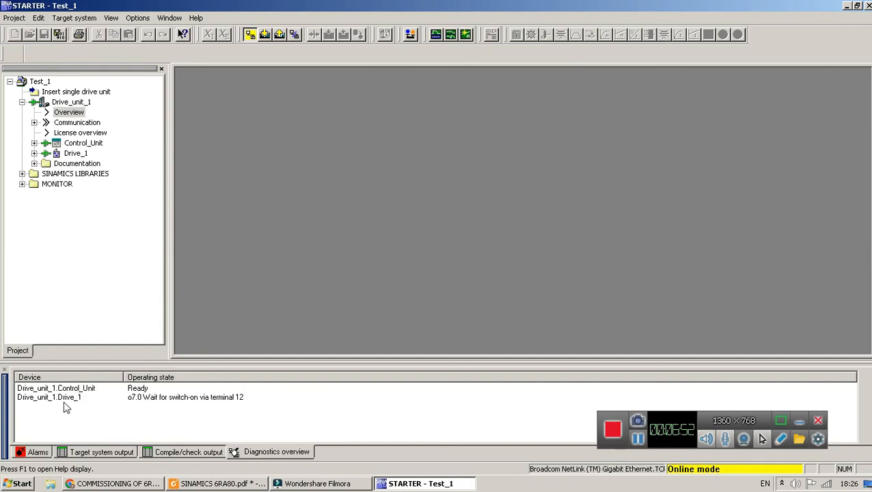
mouse_move(257, 409)
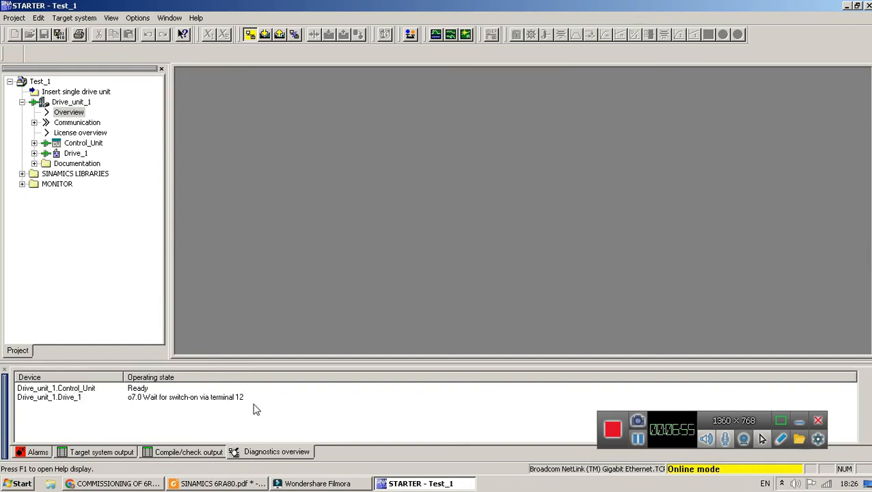
mouse_move(197, 407)
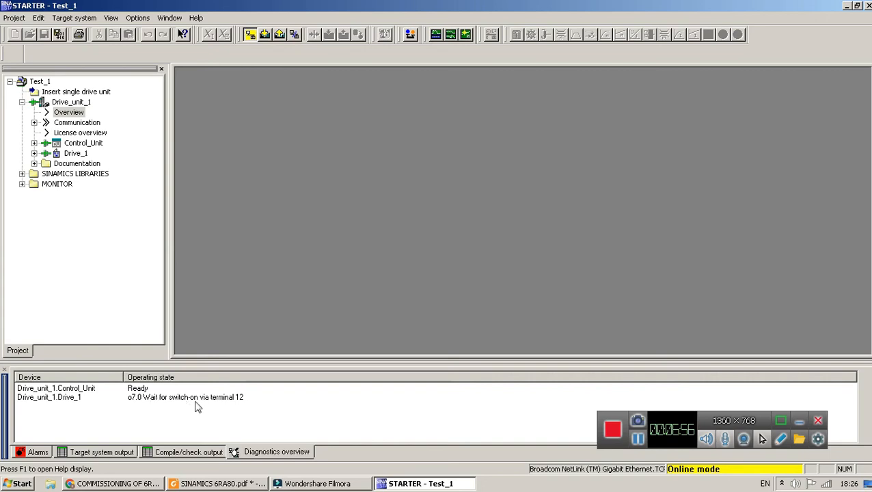
mouse_move(226, 436)
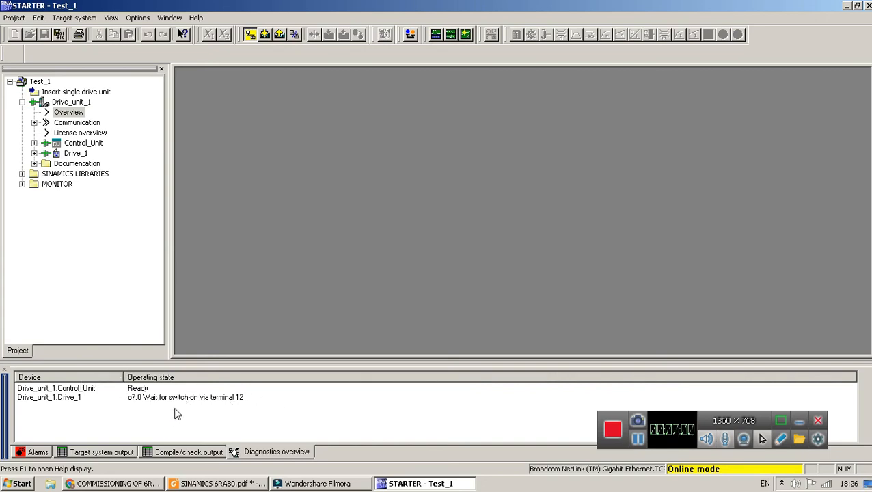
mouse_move(153, 243)
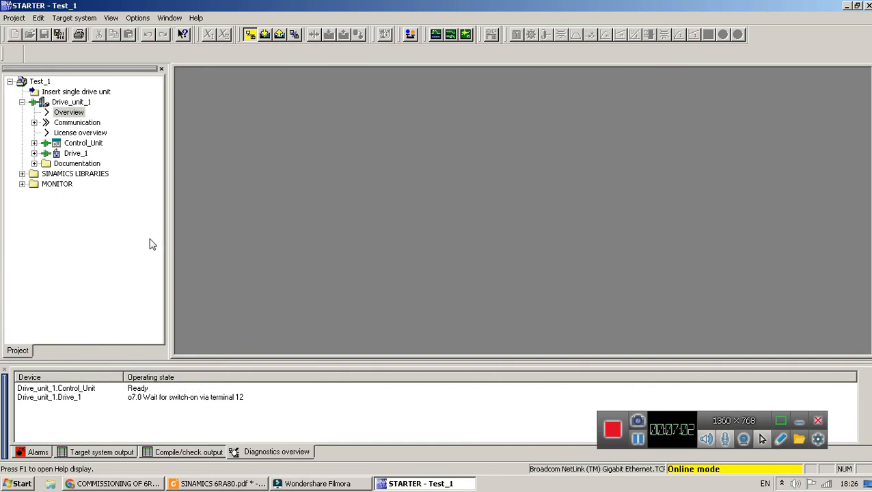
mouse_move(144, 247)
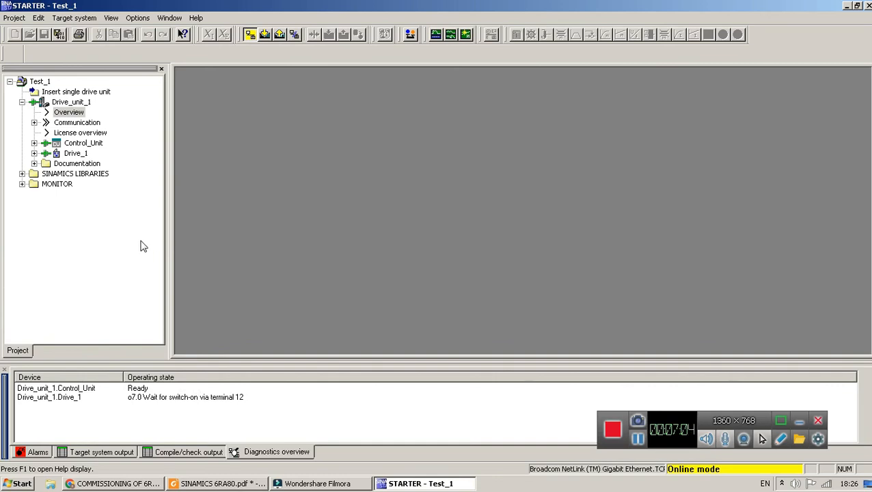
mouse_move(28, 164)
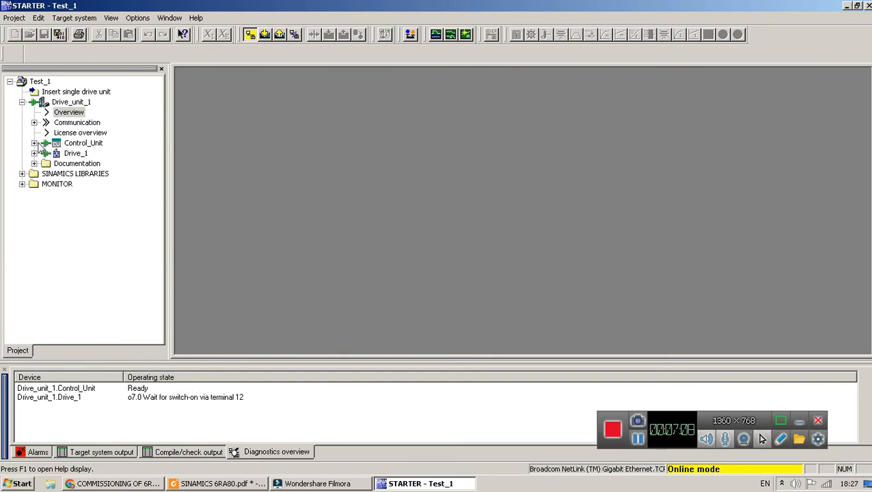
click(36, 144)
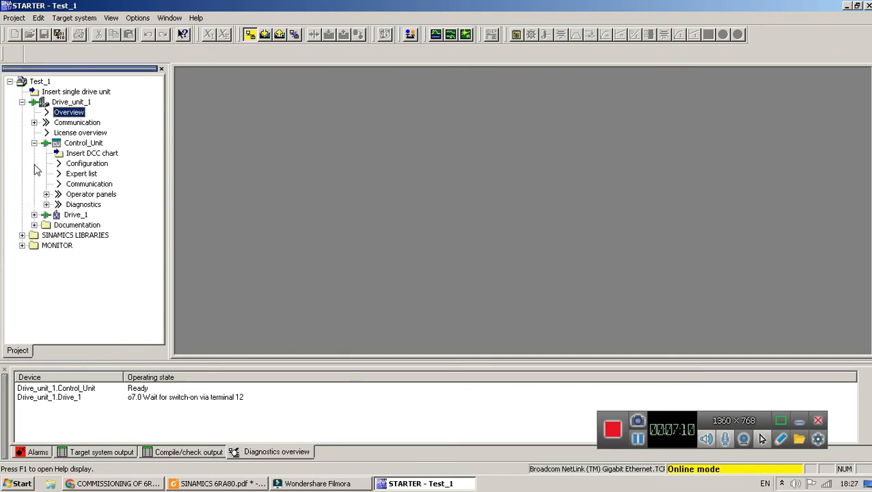
mouse_move(87, 172)
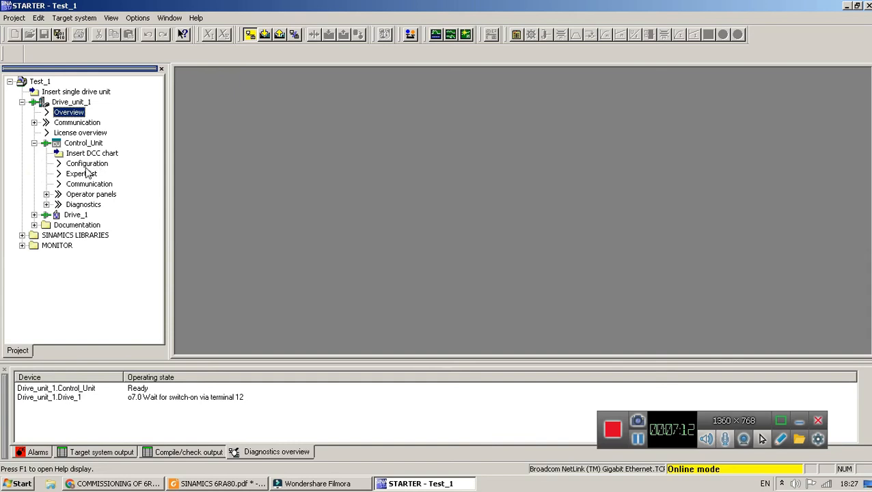
click(80, 174)
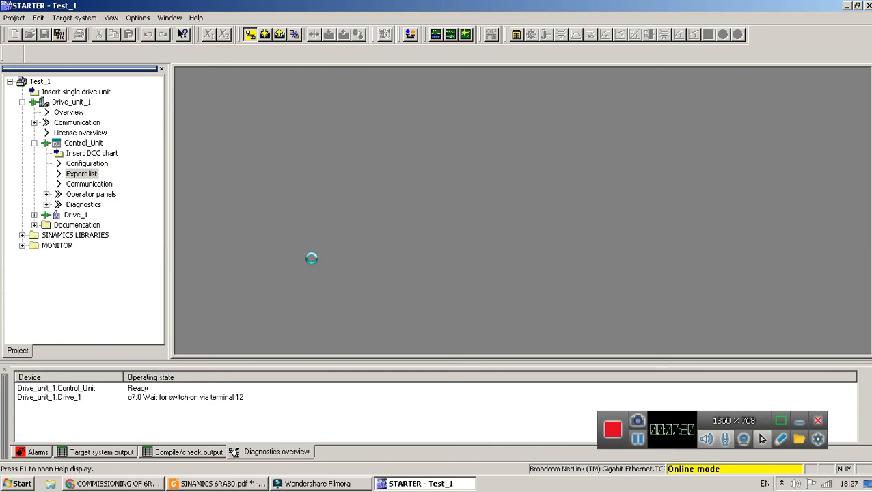
double_click(82, 173)
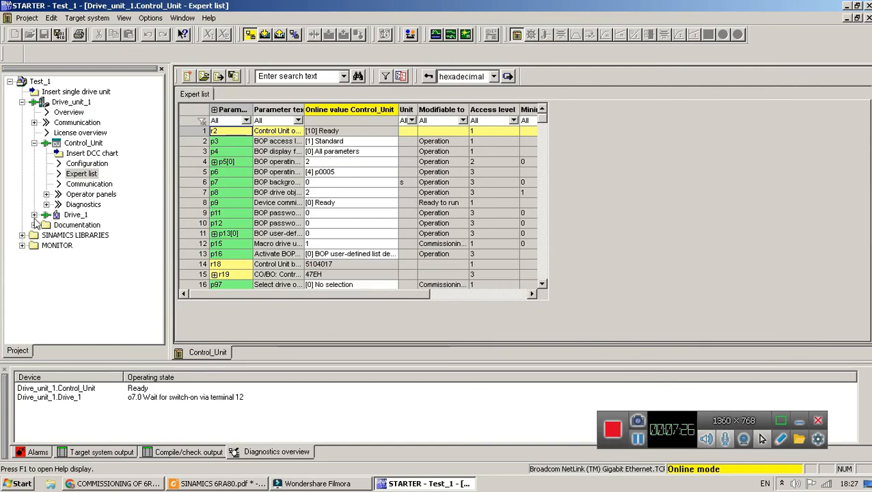
click(35, 215)
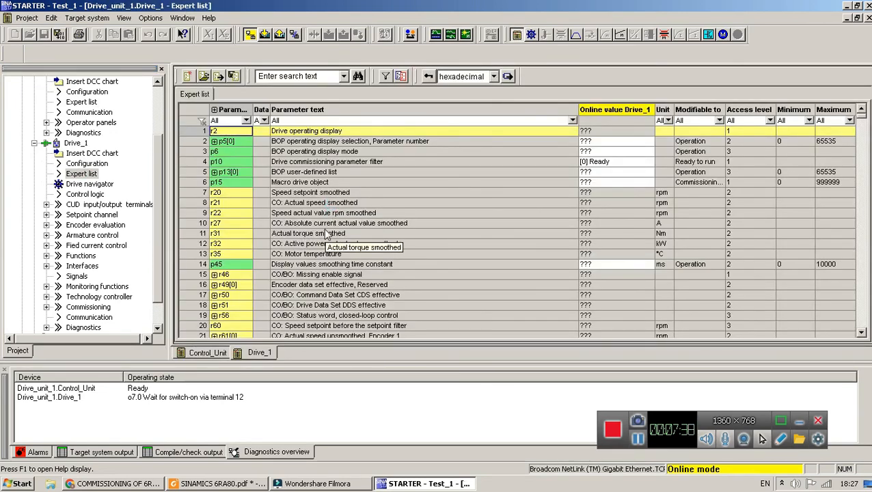
scroll(down, 3)
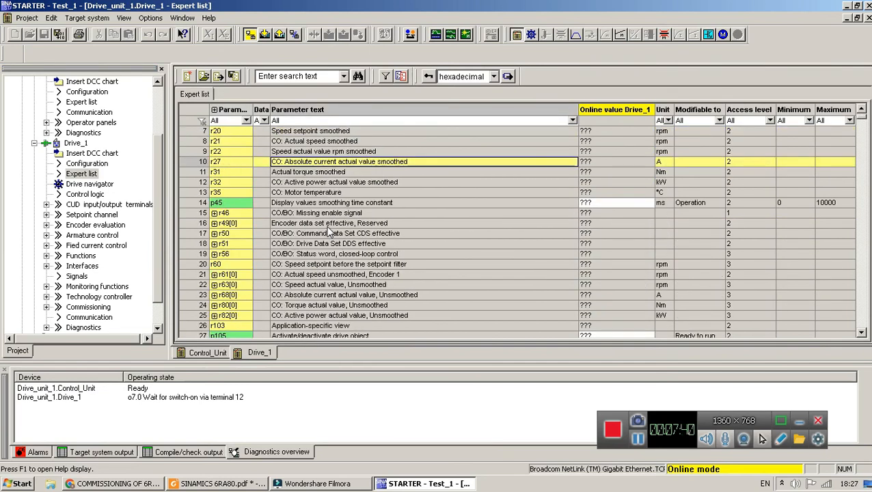
click(82, 101)
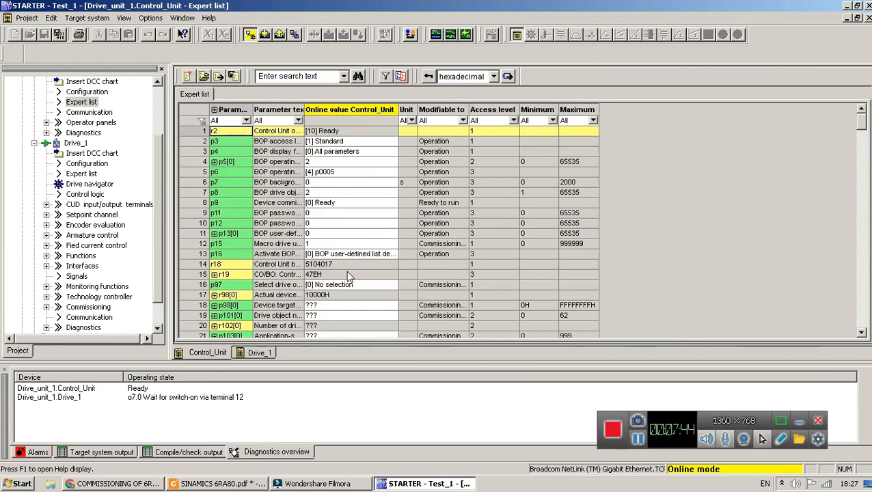
mouse_move(363, 240)
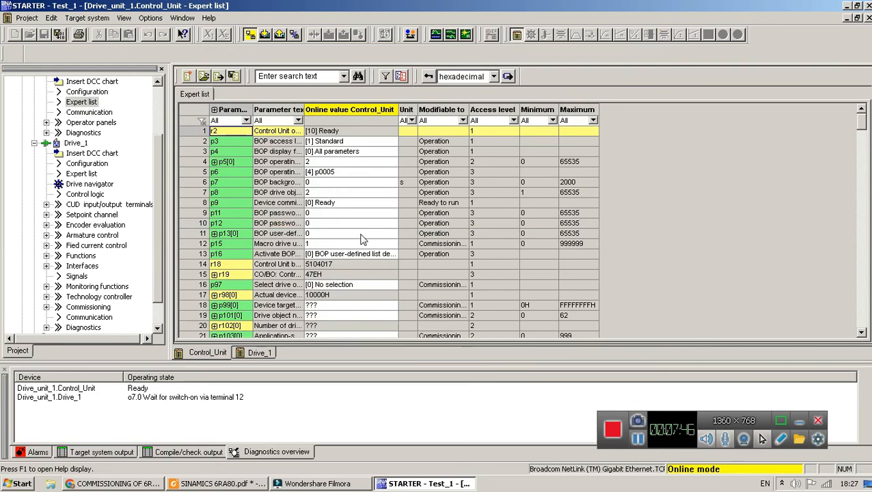
scroll(down, 3)
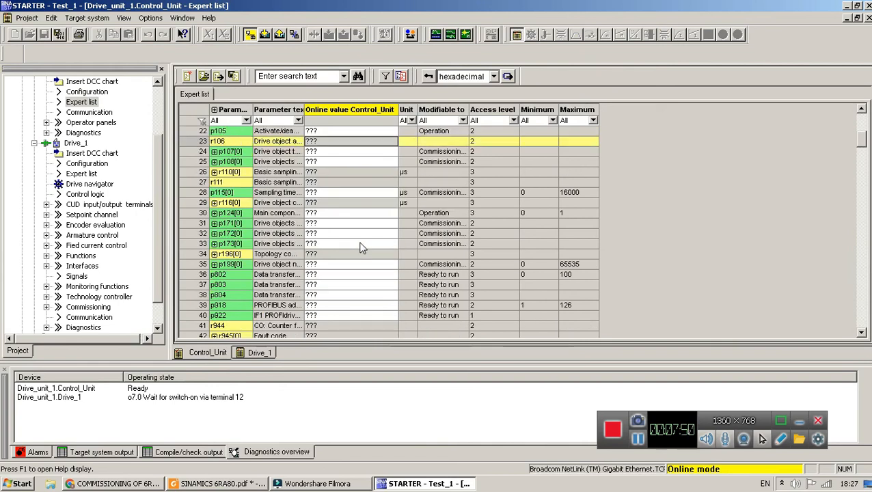
mouse_move(363, 244)
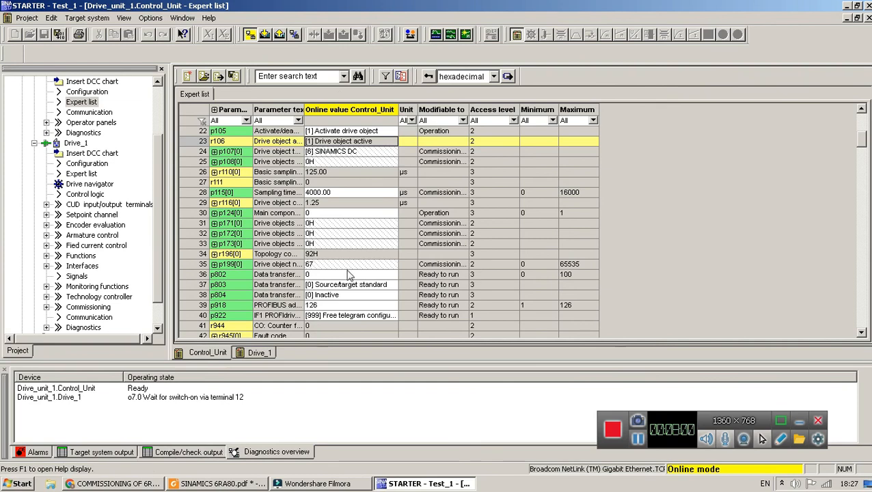
mouse_move(349, 273)
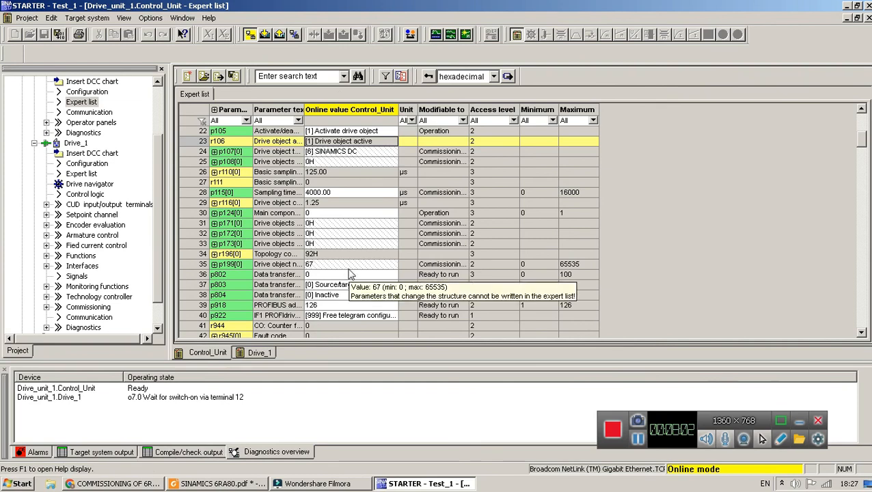
Switch to the 6RA7080 commissioning article and select the paragraph on data exchange via the serial interface.
click(109, 484)
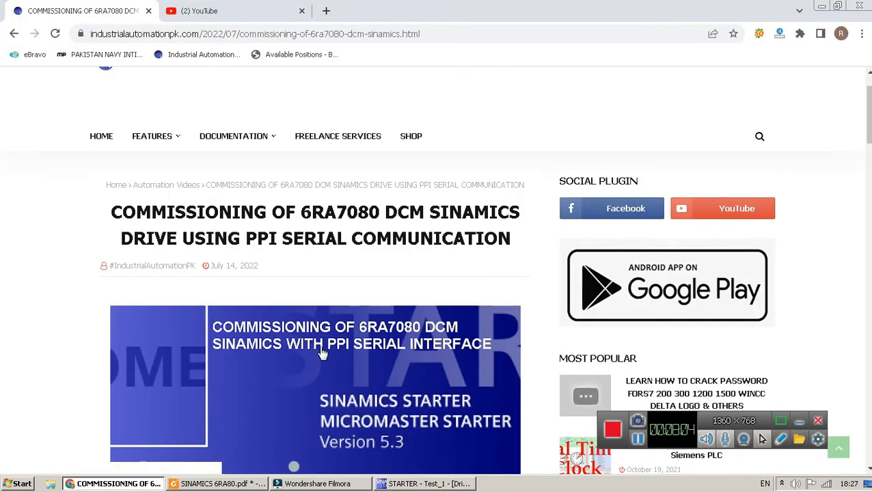
scroll(down, 3)
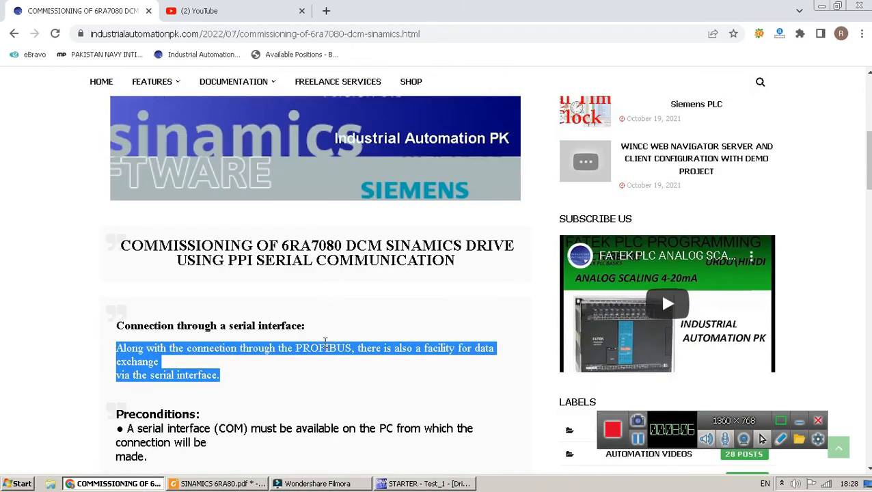
click(230, 383)
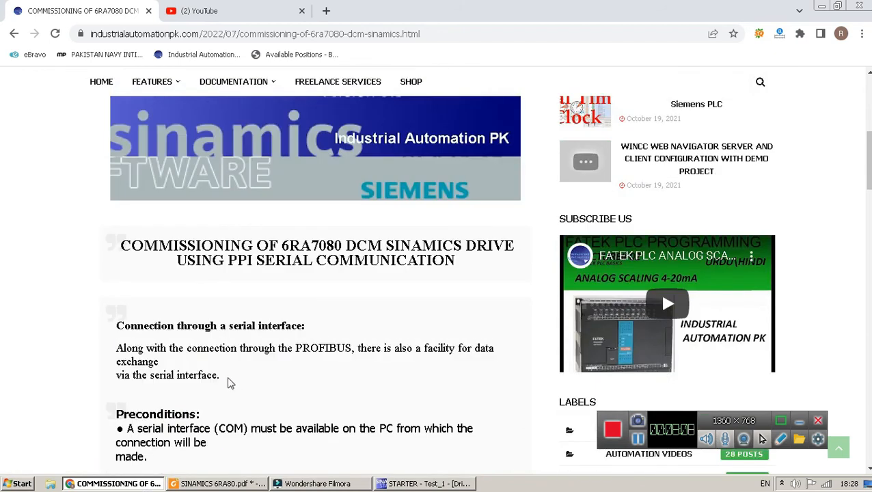
drag(116, 349, 220, 374)
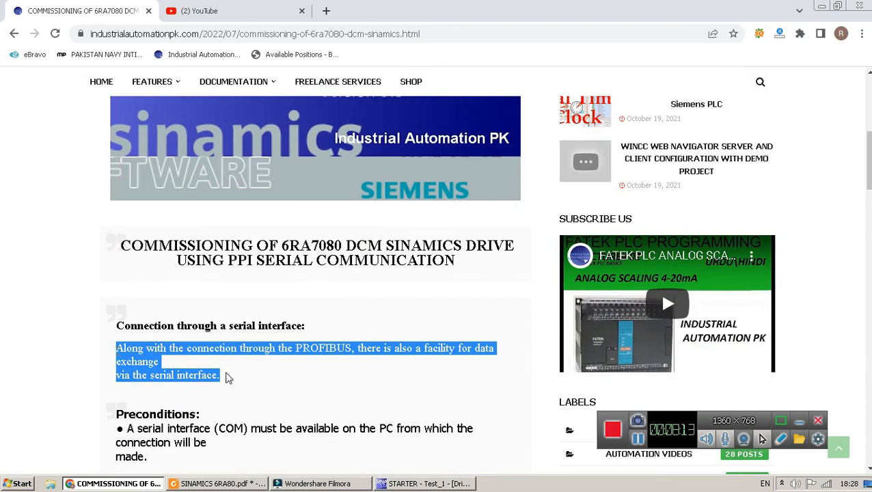
mouse_move(107, 353)
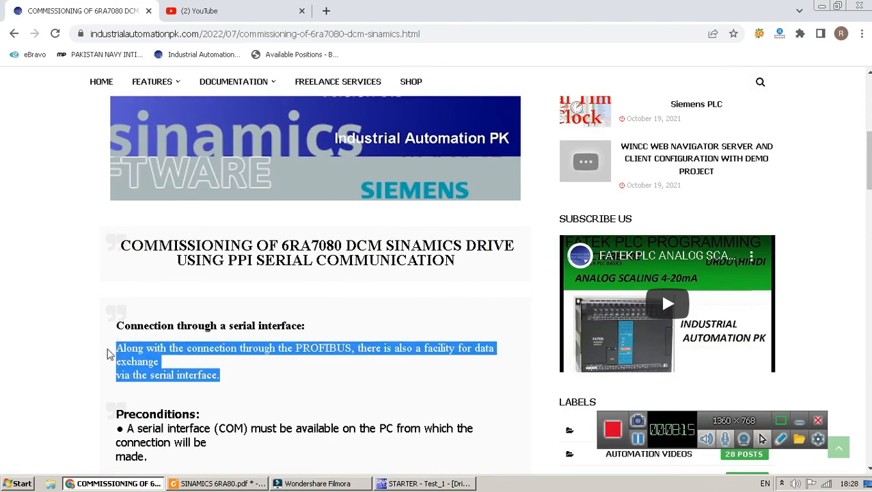
scroll(up, 3)
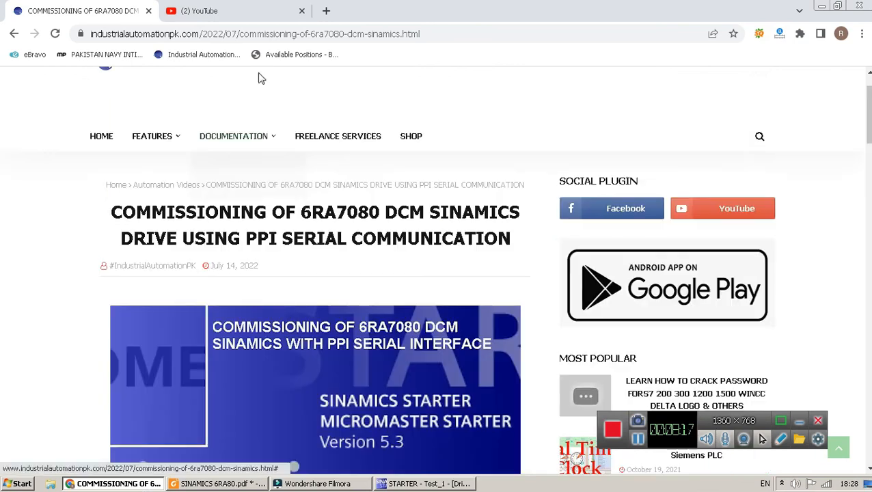
Review the RS232 cable figure and Set PG/PC interface sections, then return to the serial settings.
scroll(down, 3)
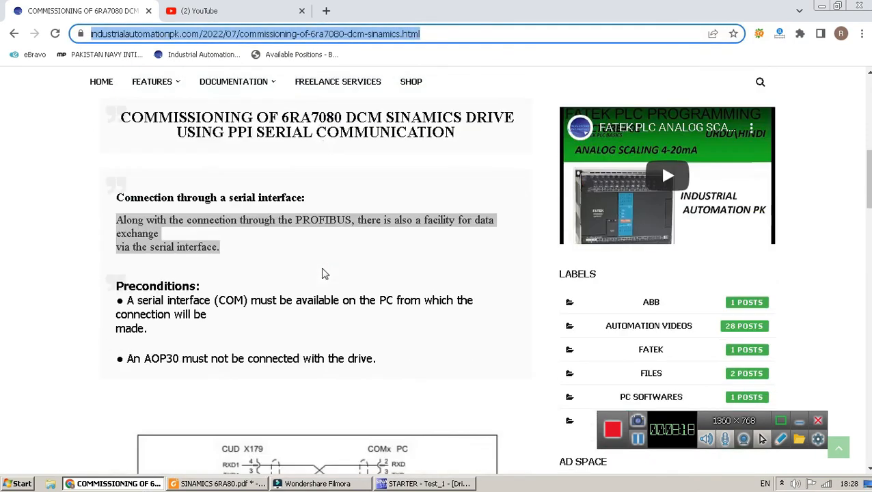
scroll(down, 3)
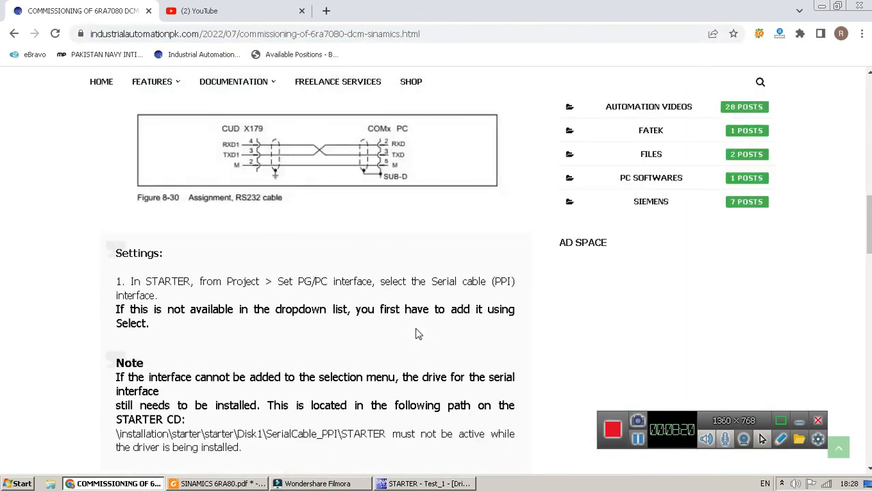
mouse_move(386, 167)
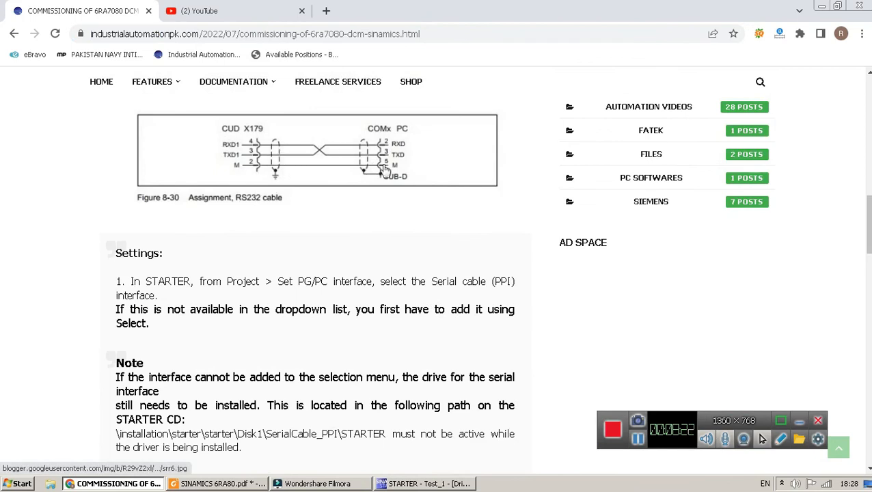
mouse_move(238, 145)
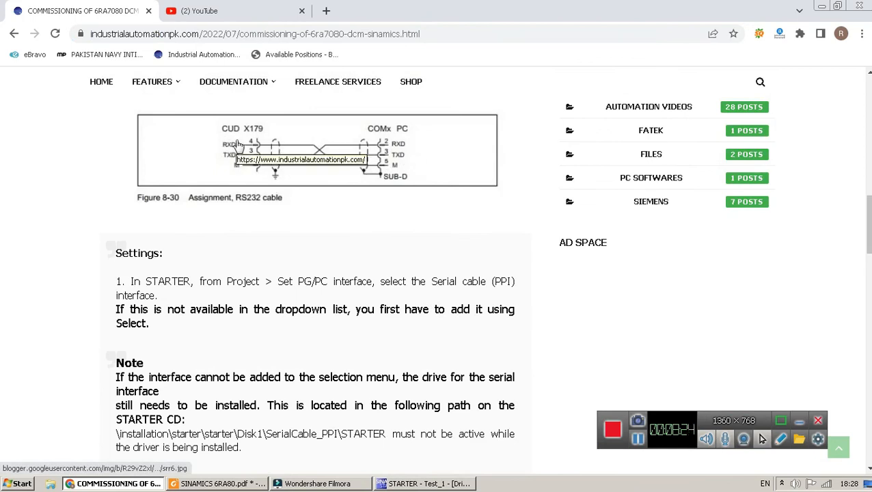
mouse_move(275, 146)
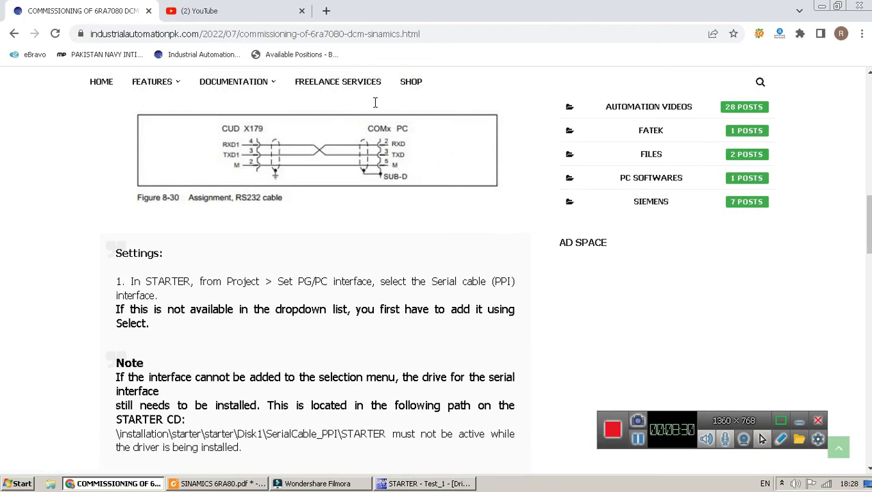
mouse_move(425, 143)
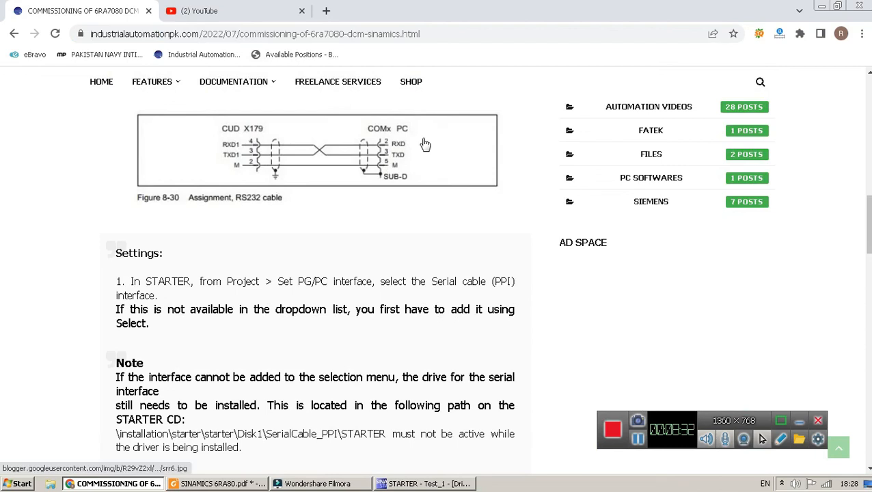
mouse_move(430, 120)
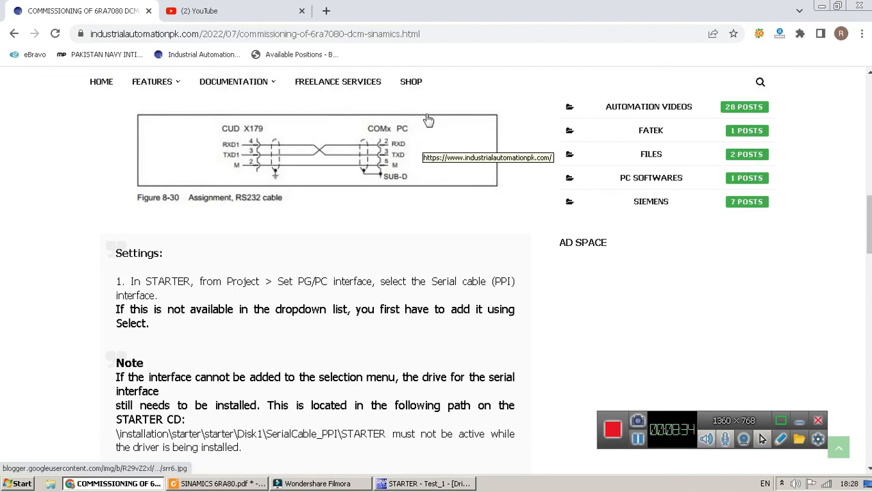
scroll(down, 3)
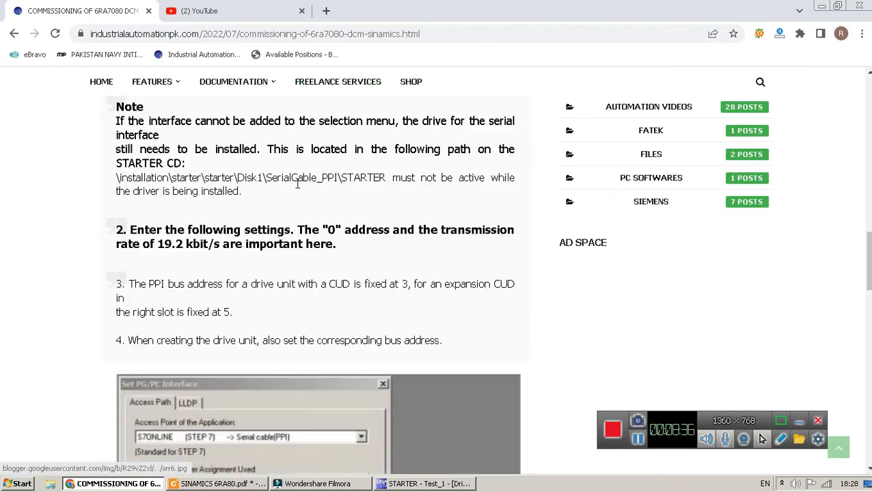
scroll(down, 3)
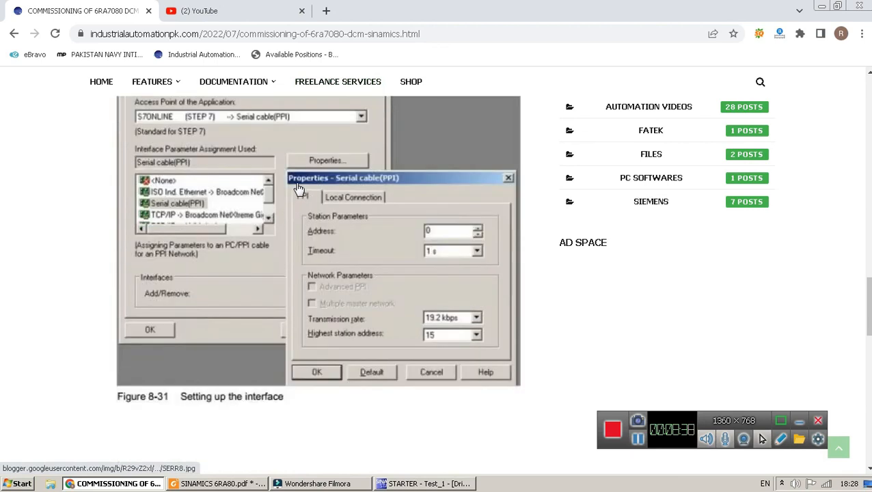
scroll(down, 3)
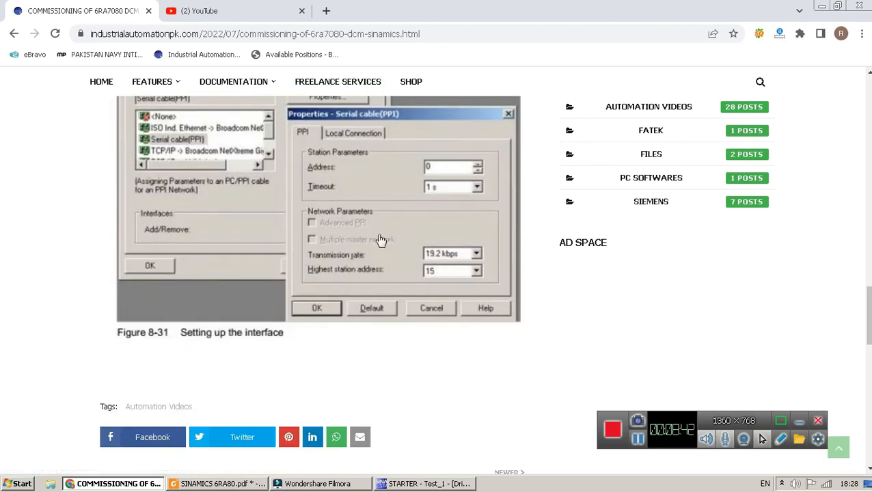
mouse_move(433, 230)
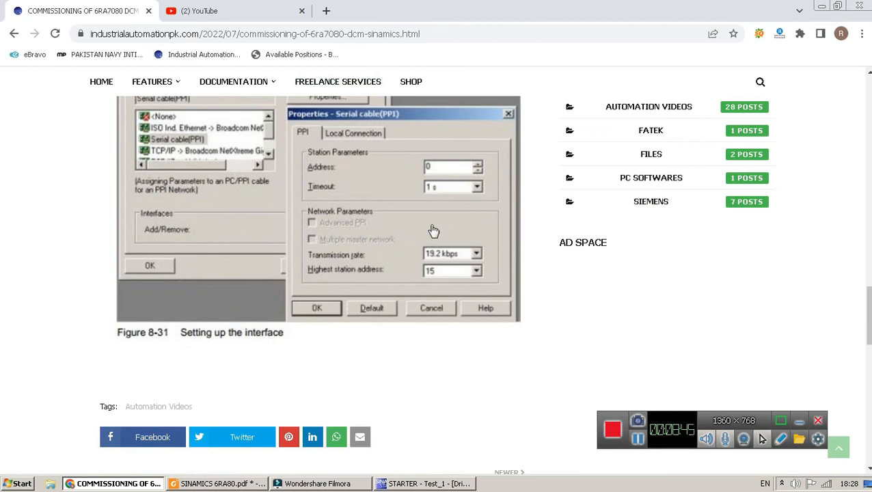
scroll(up, 3)
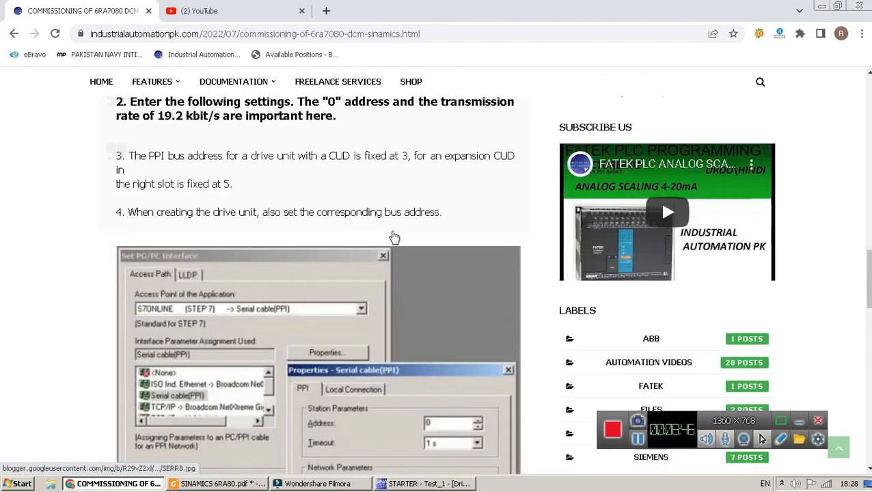
scroll(up, 3)
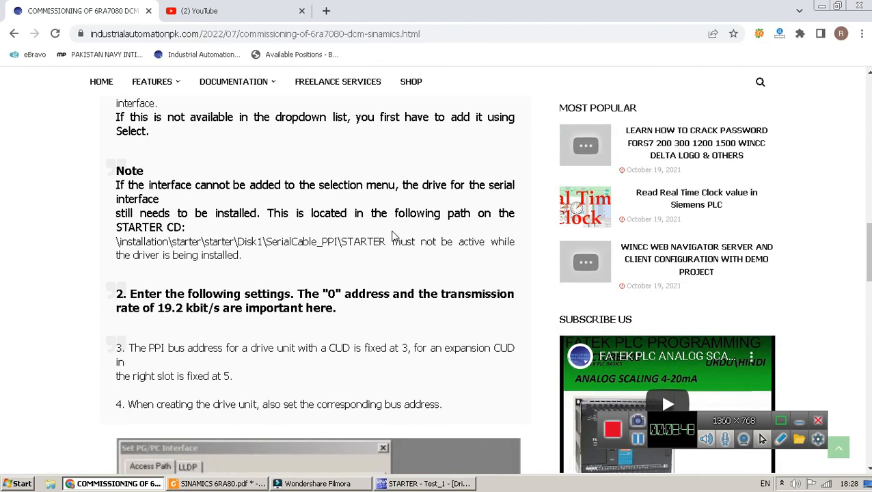
scroll(up, 3)
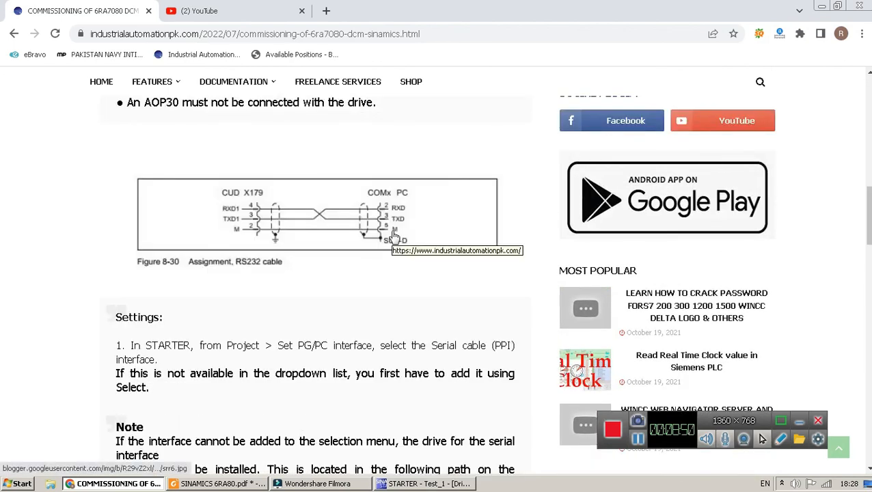
mouse_move(358, 208)
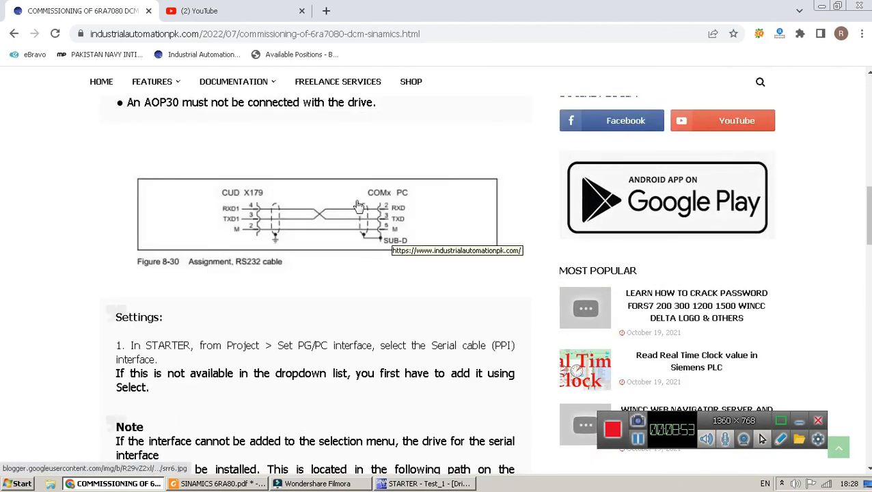
mouse_move(97, 24)
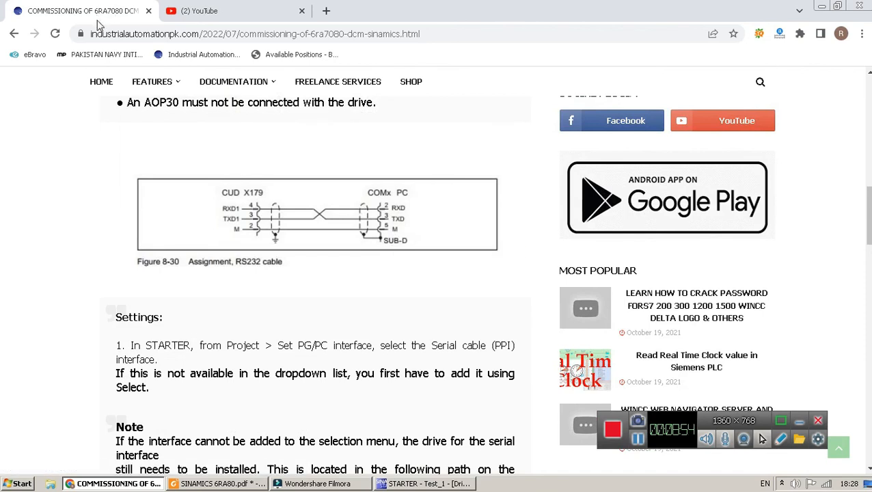
mouse_move(101, 82)
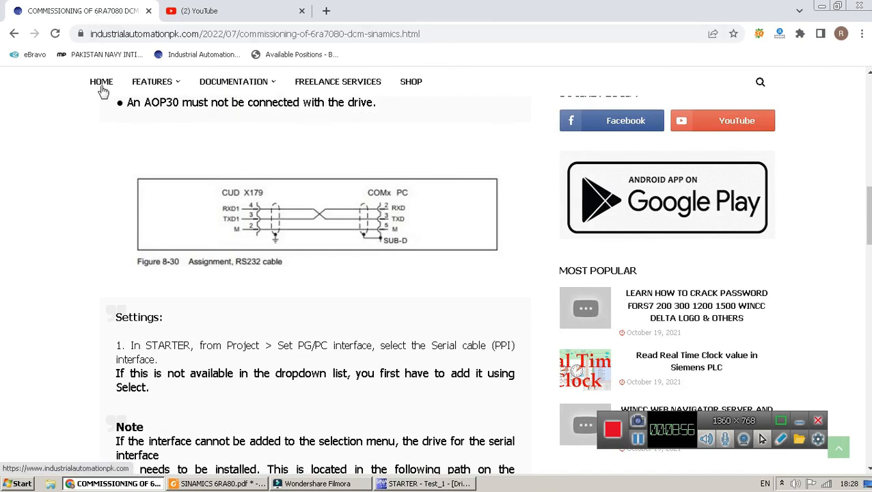
mouse_move(226, 7)
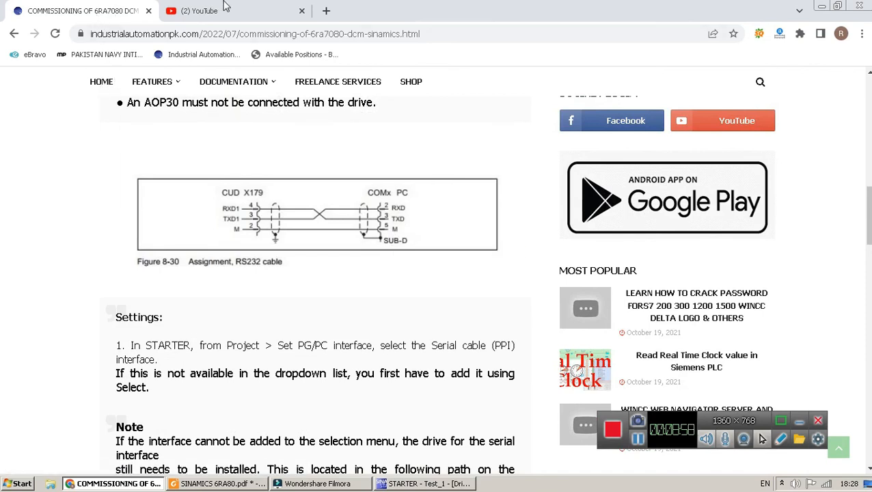
mouse_move(287, 360)
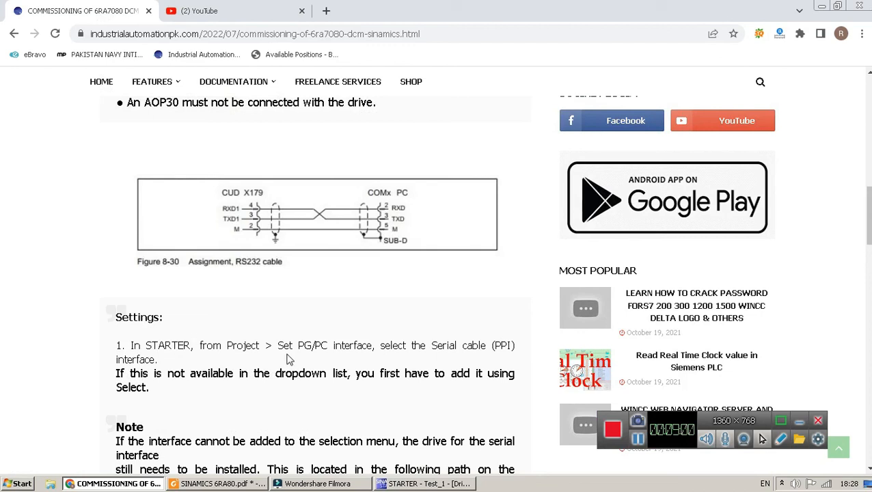